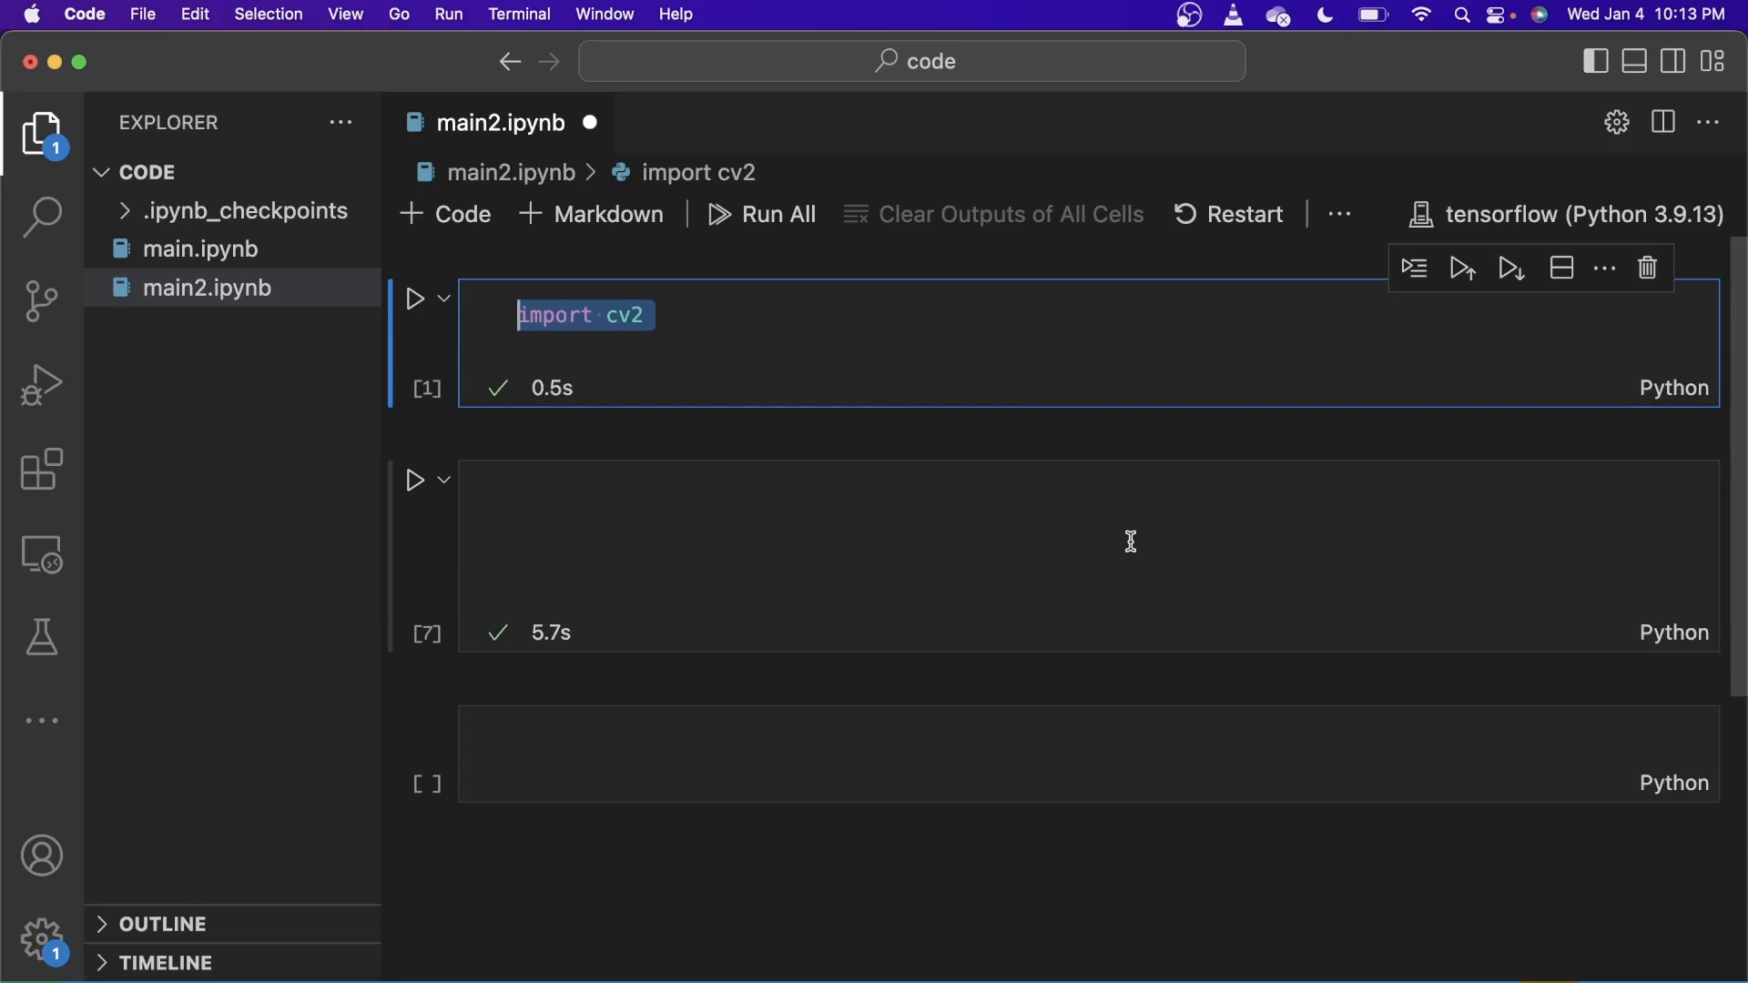
Step: Add 'import time' and 'import math' to the first cell, then start cam = cv2.VideoCapture(0) in the second
type("import time")
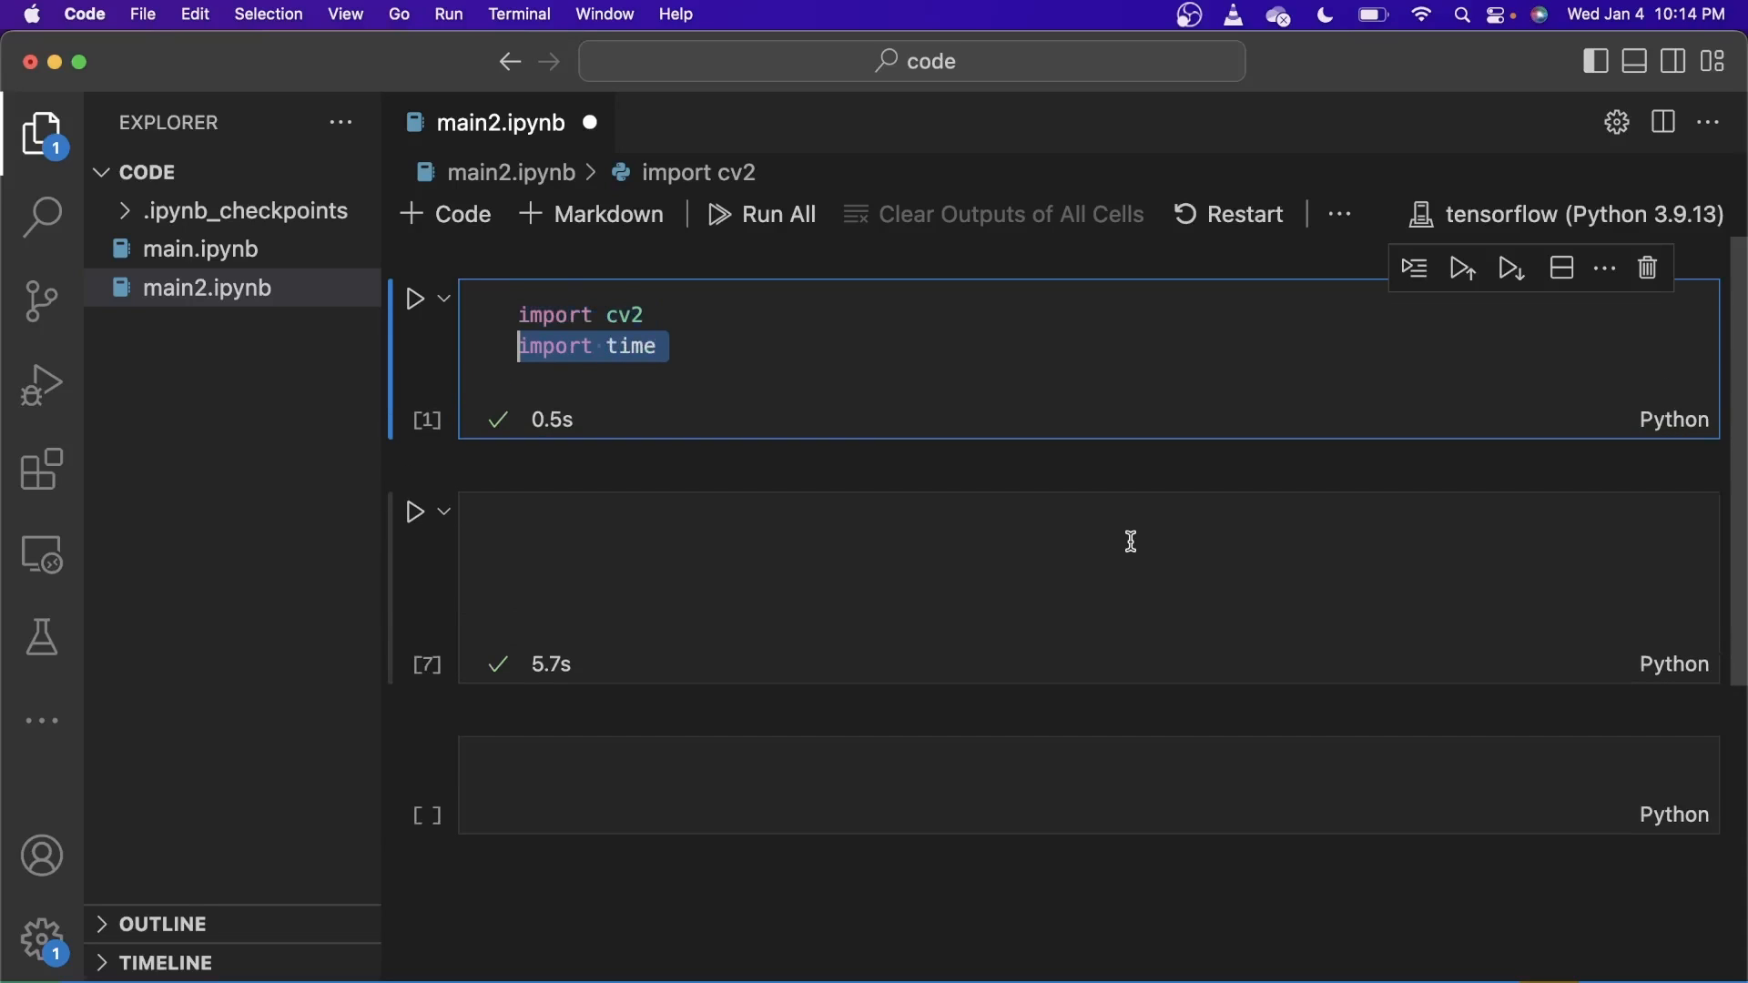
type("import math")
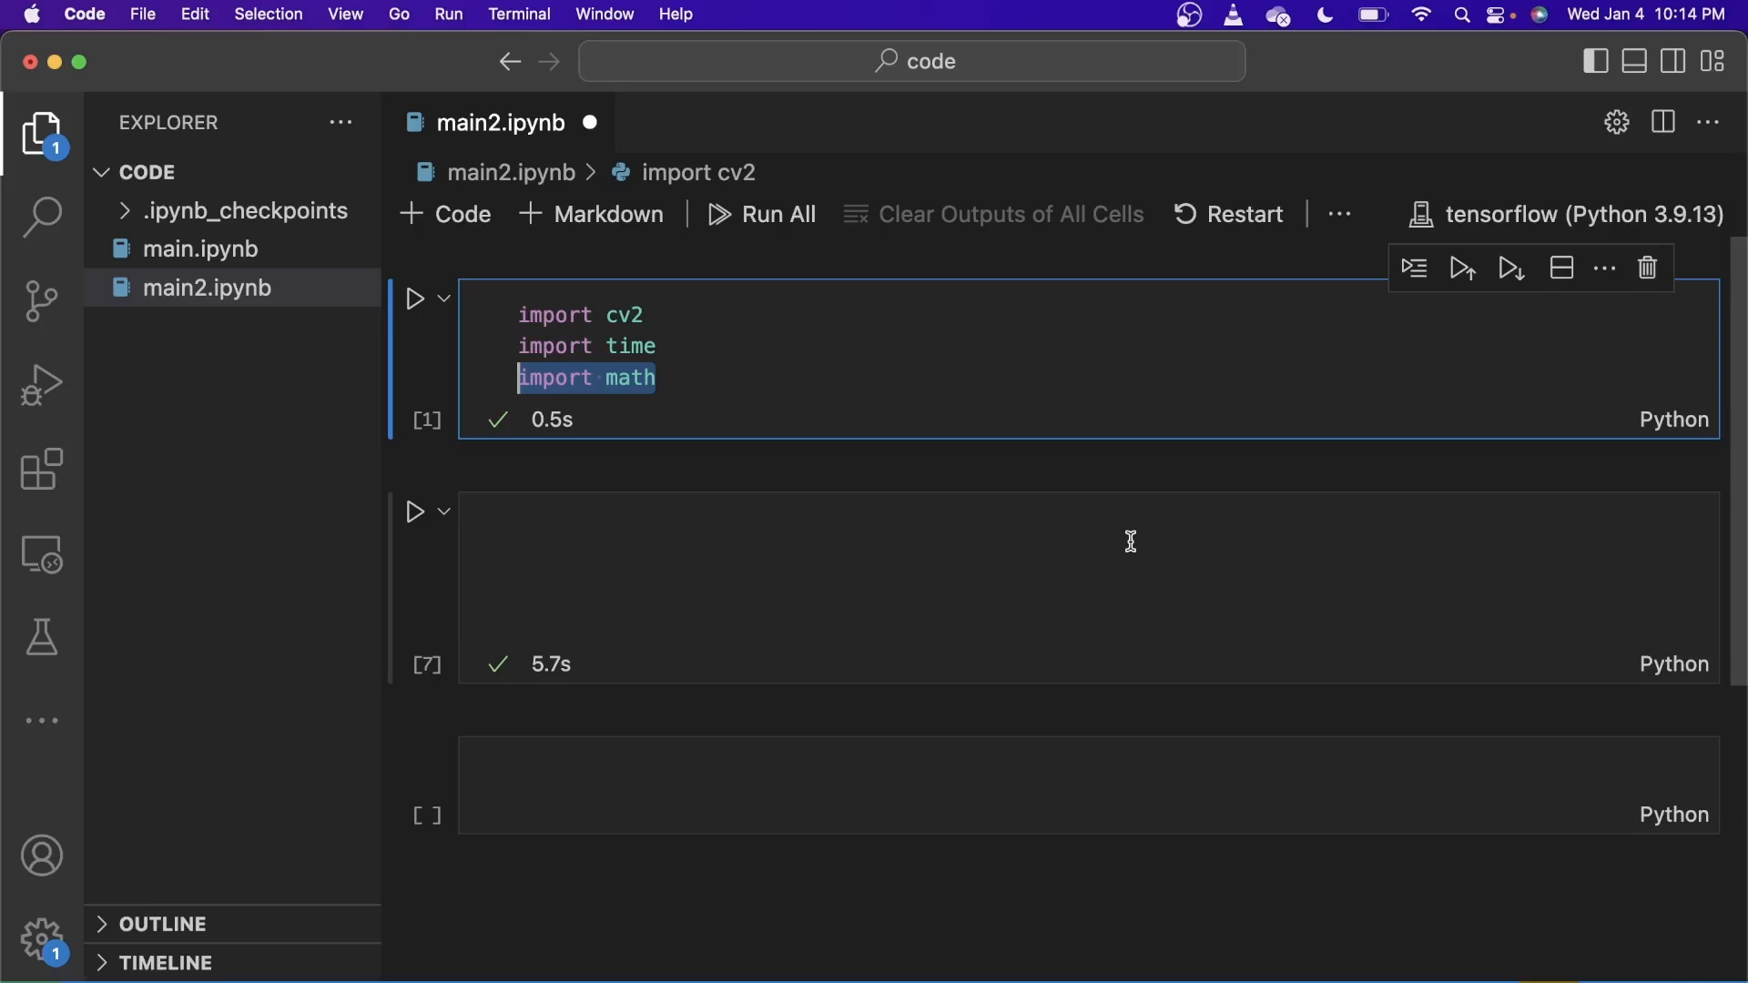
left_click(678, 528)
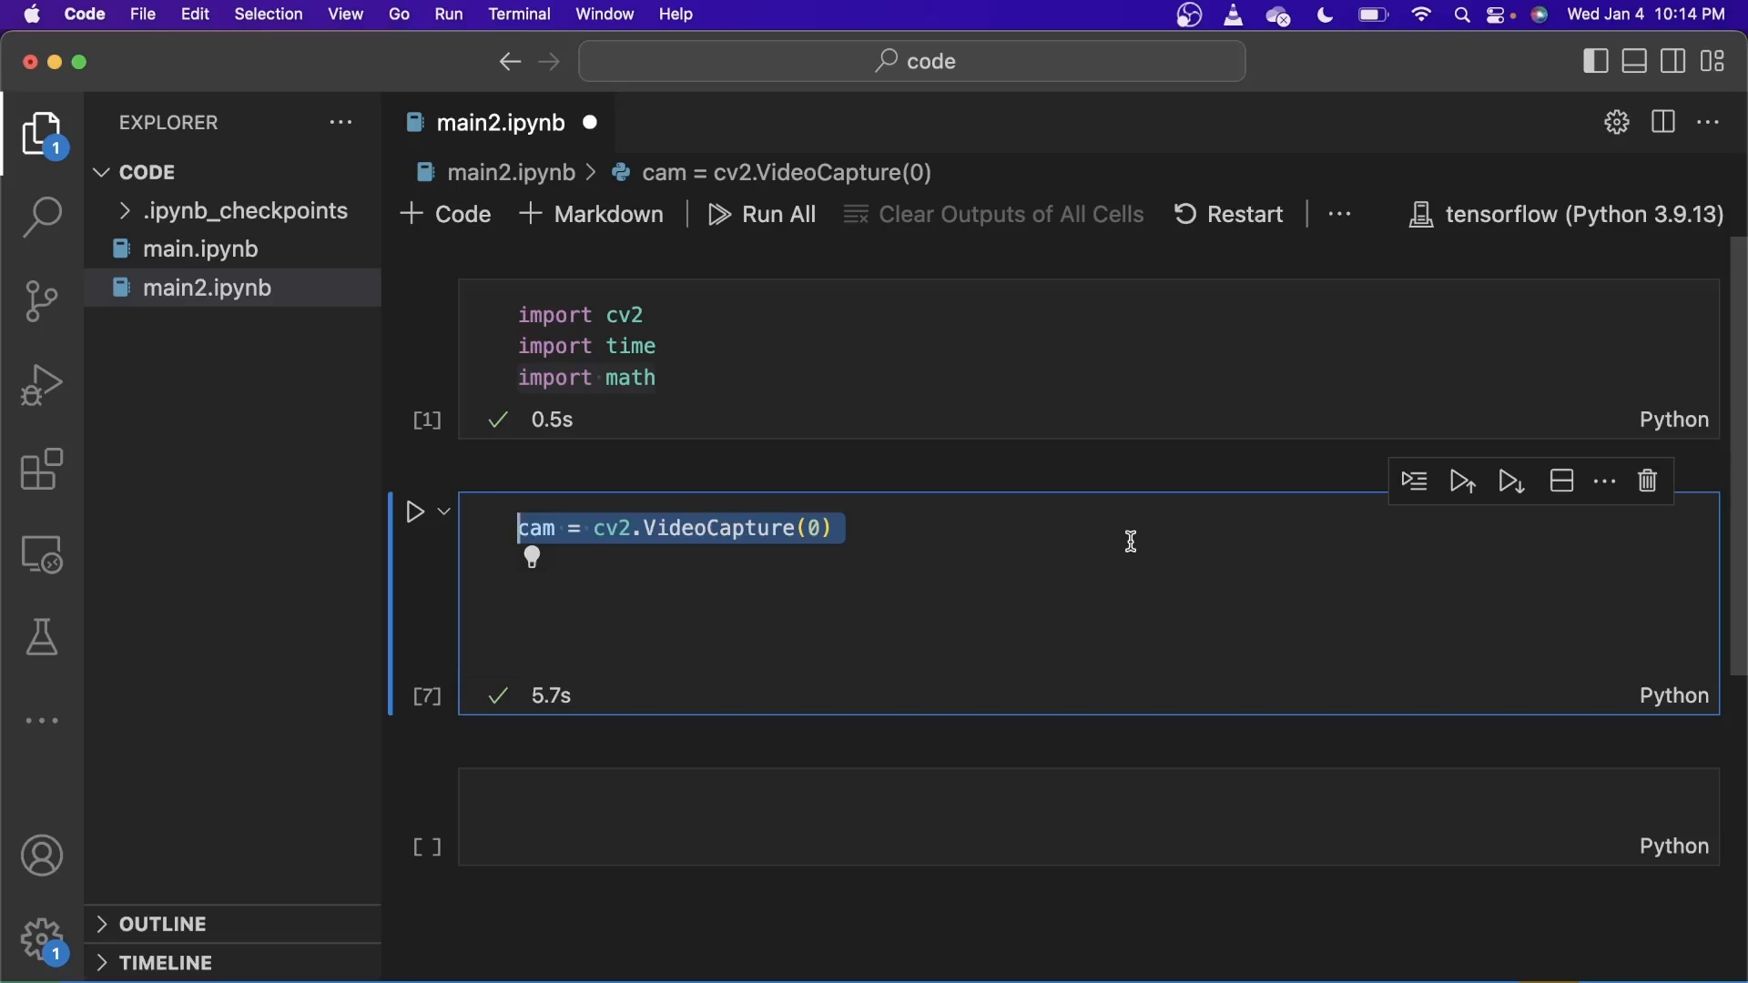
Step: Begin a while True loop recording start = time.time() and reading ret, frame = cam.read()
left_click(812, 528)
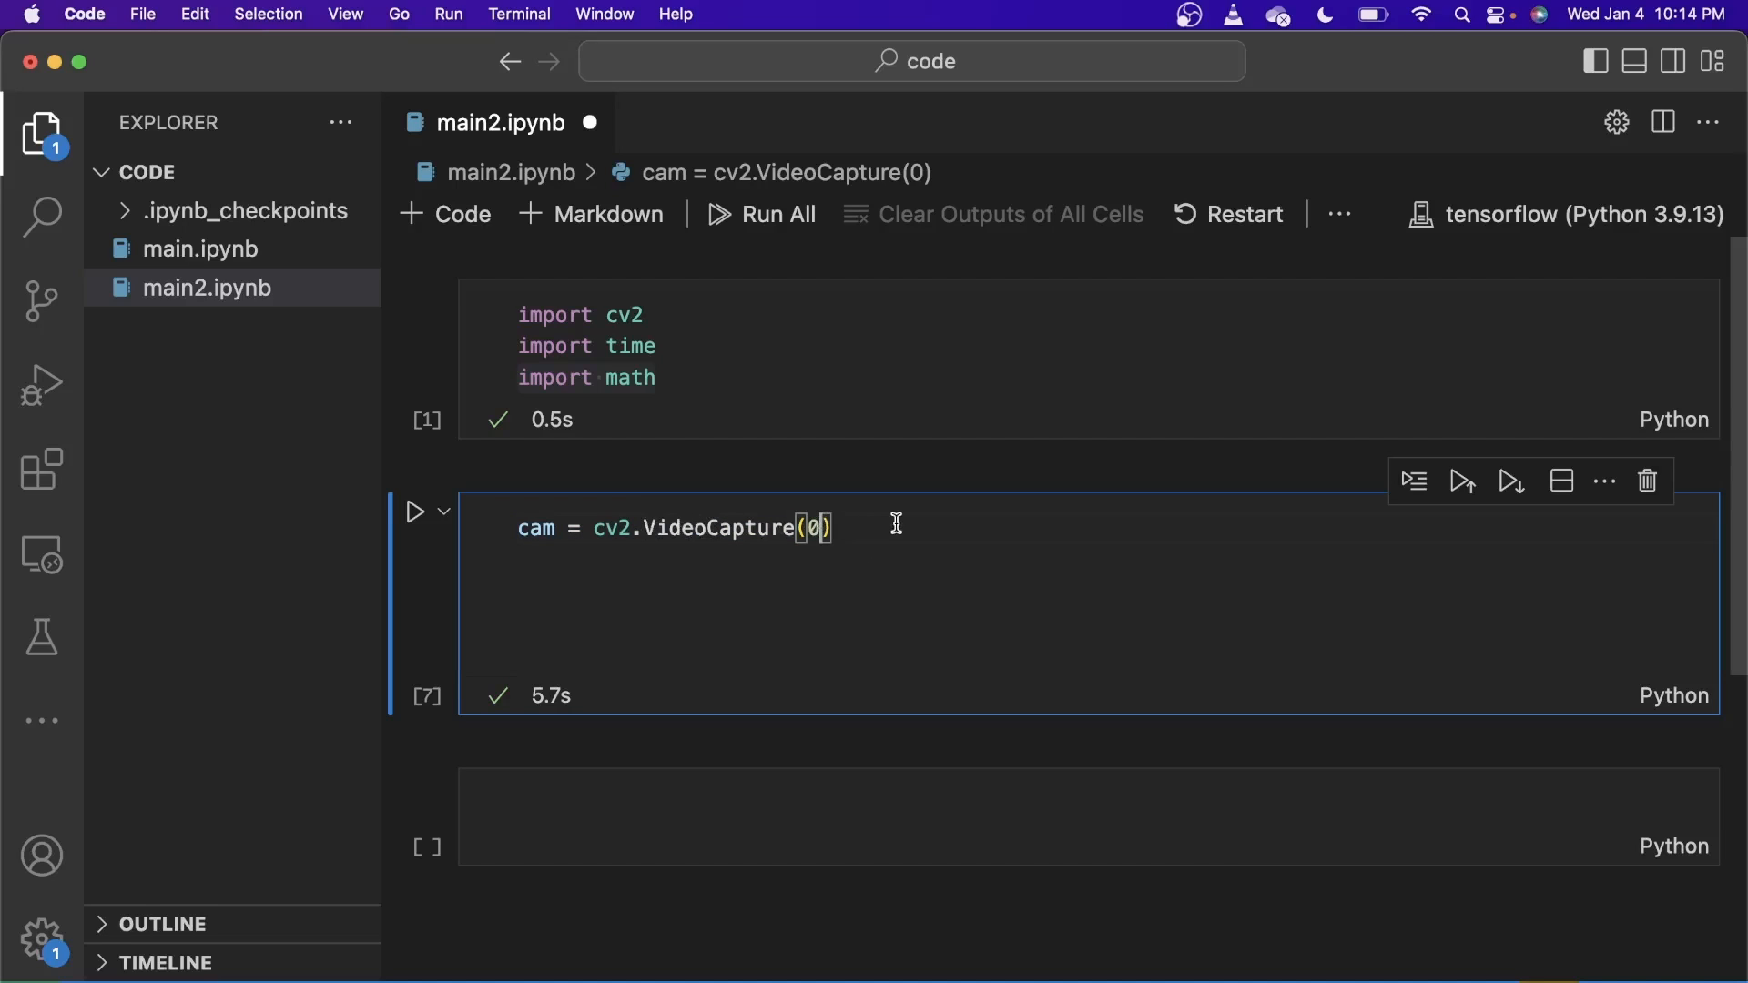
mouse_move(543, 528)
type("while True:")
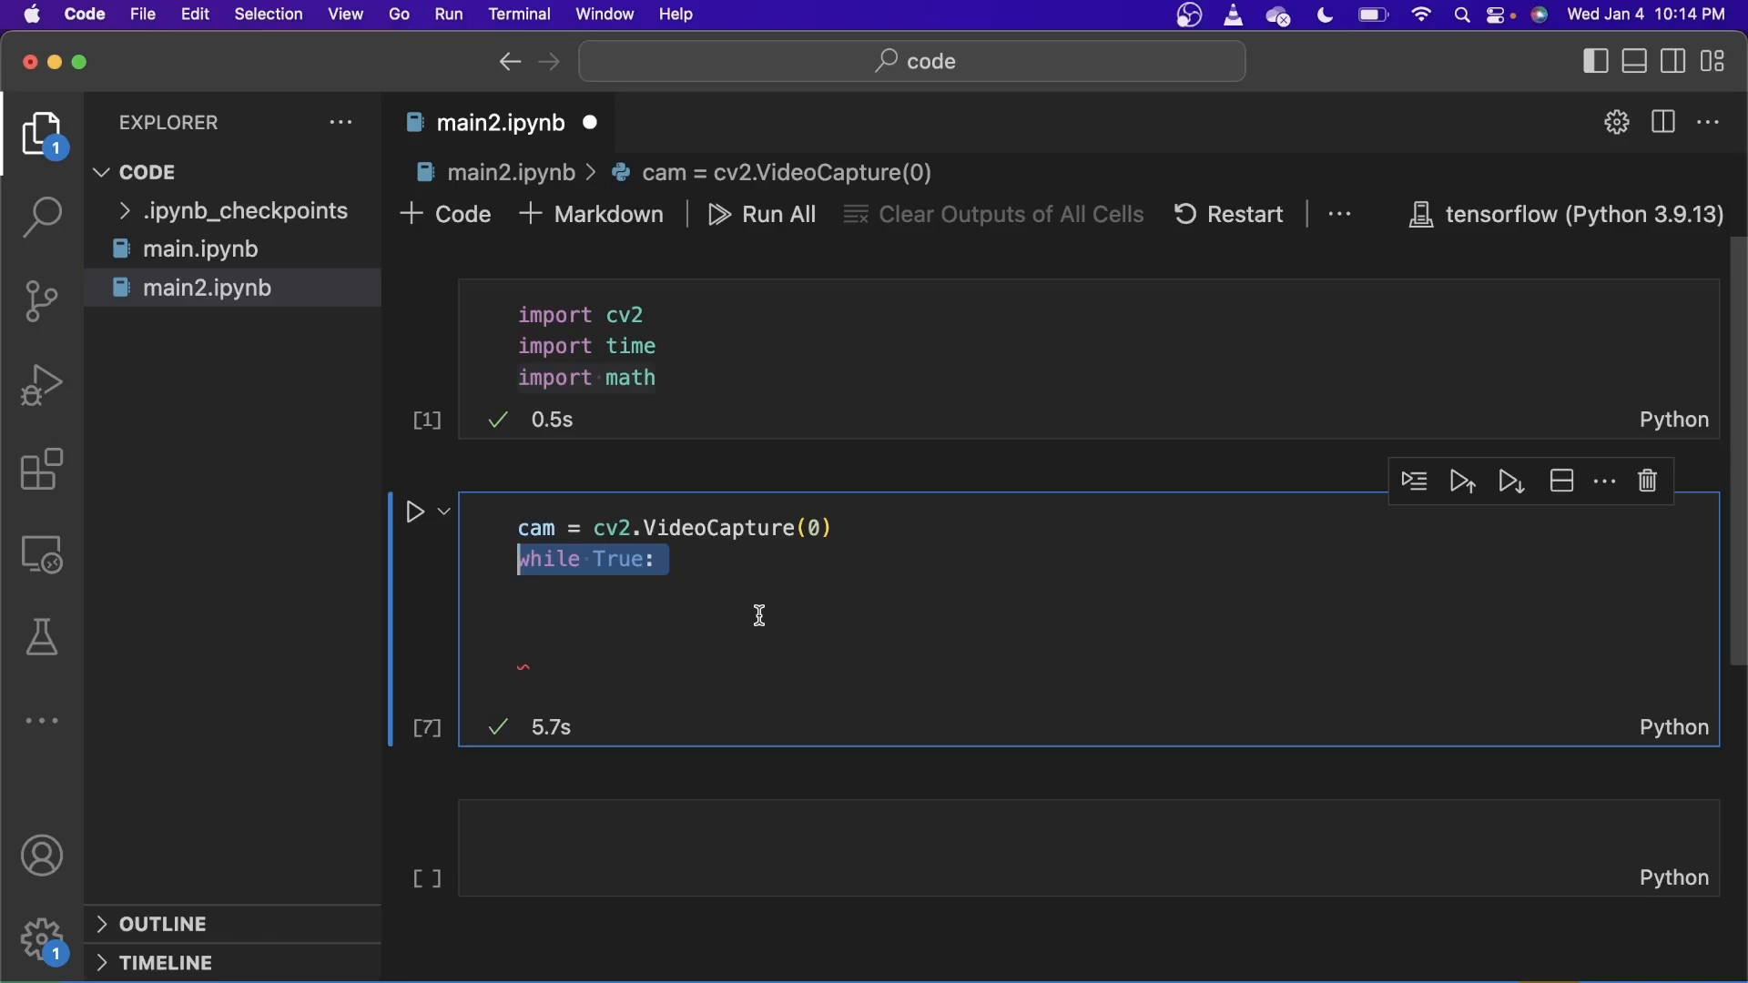
type("start = time.time()")
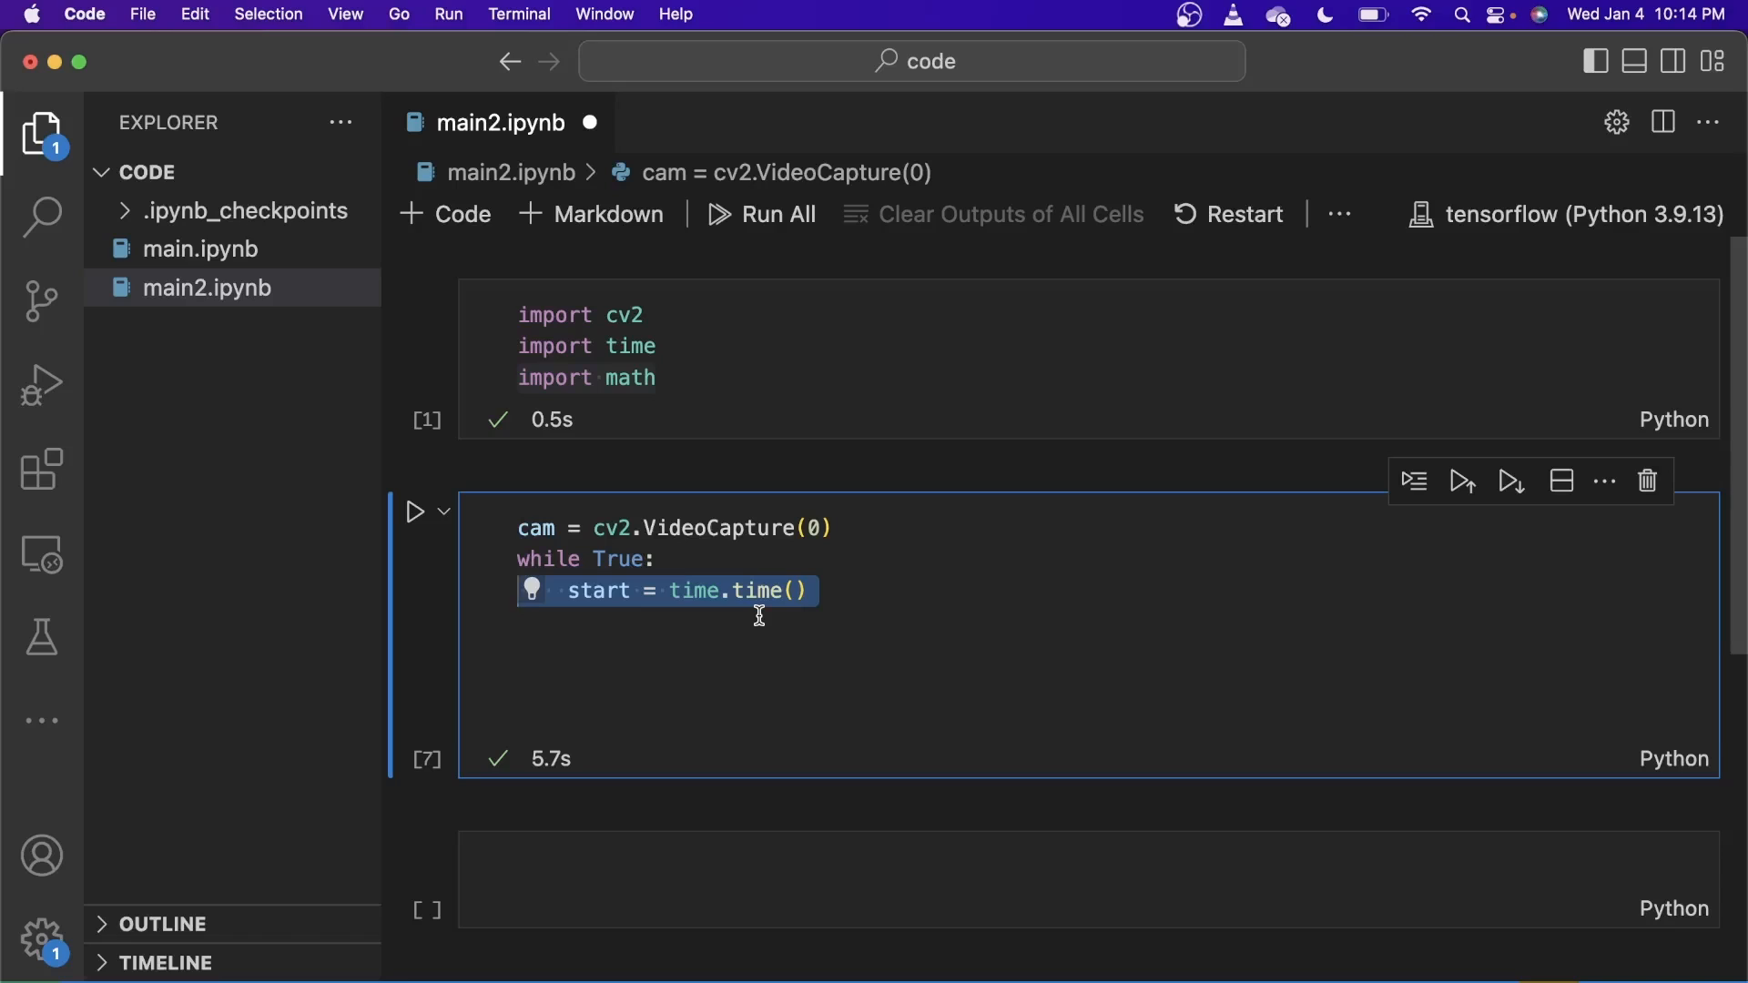
type("ret, frame = cam.read()")
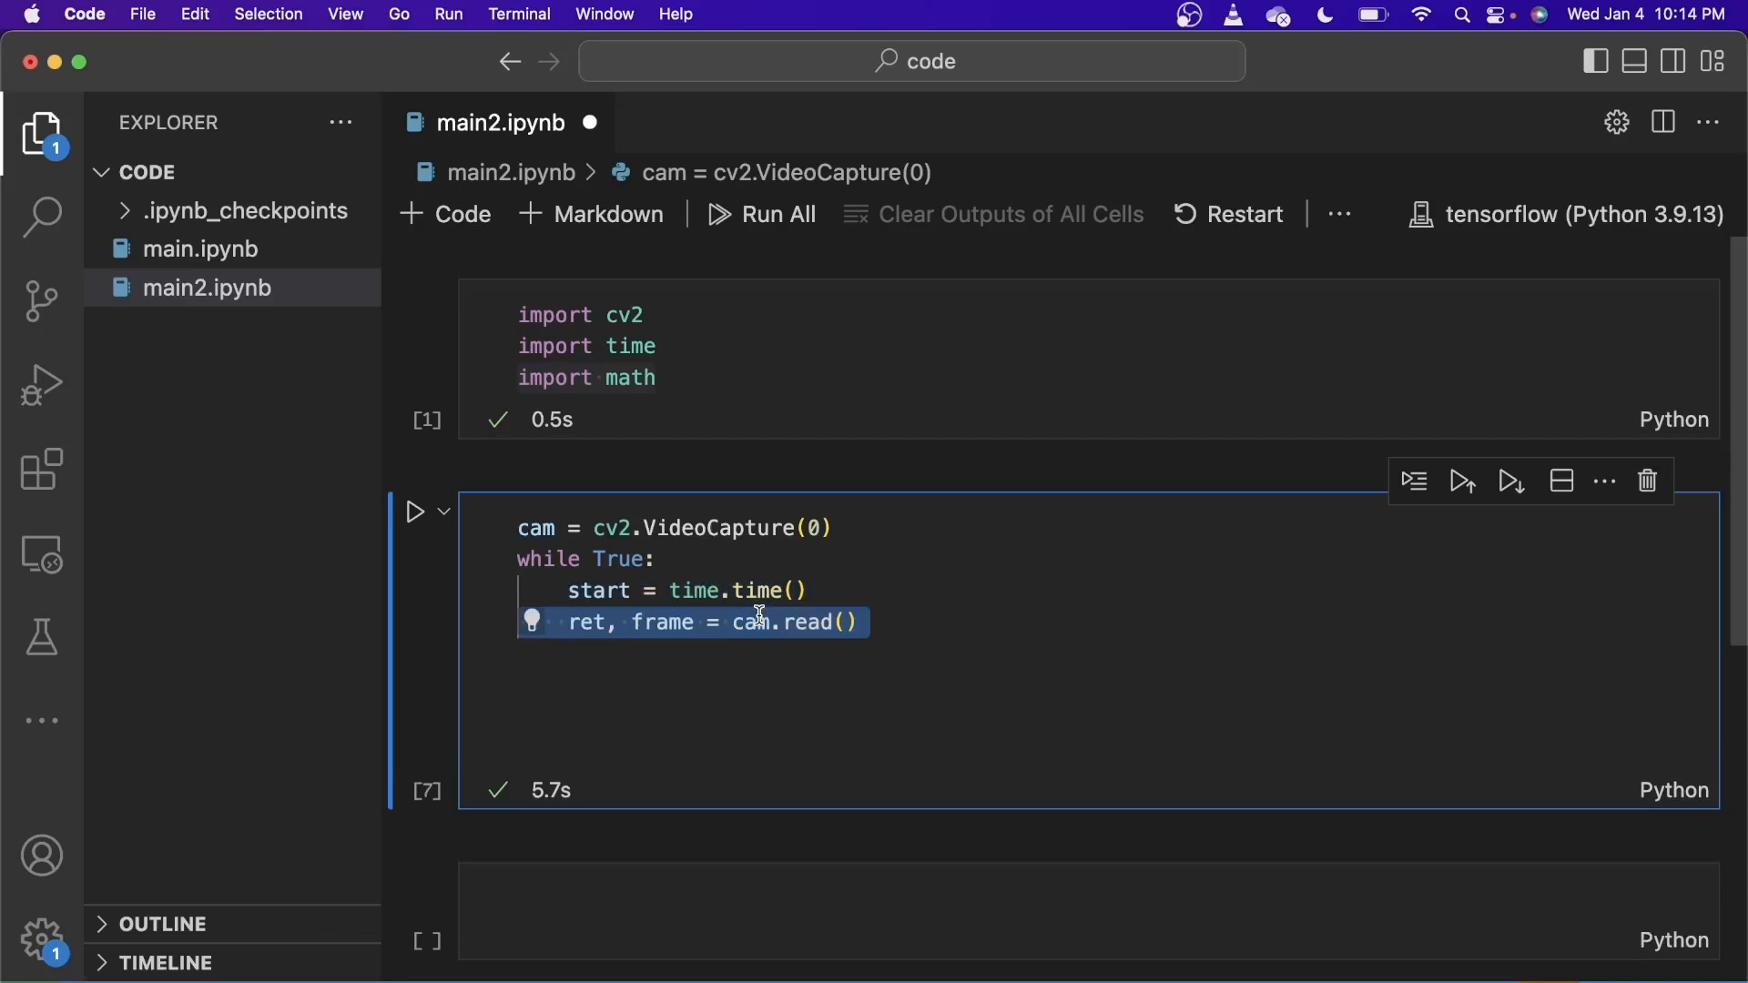
mouse_move(1078, 647)
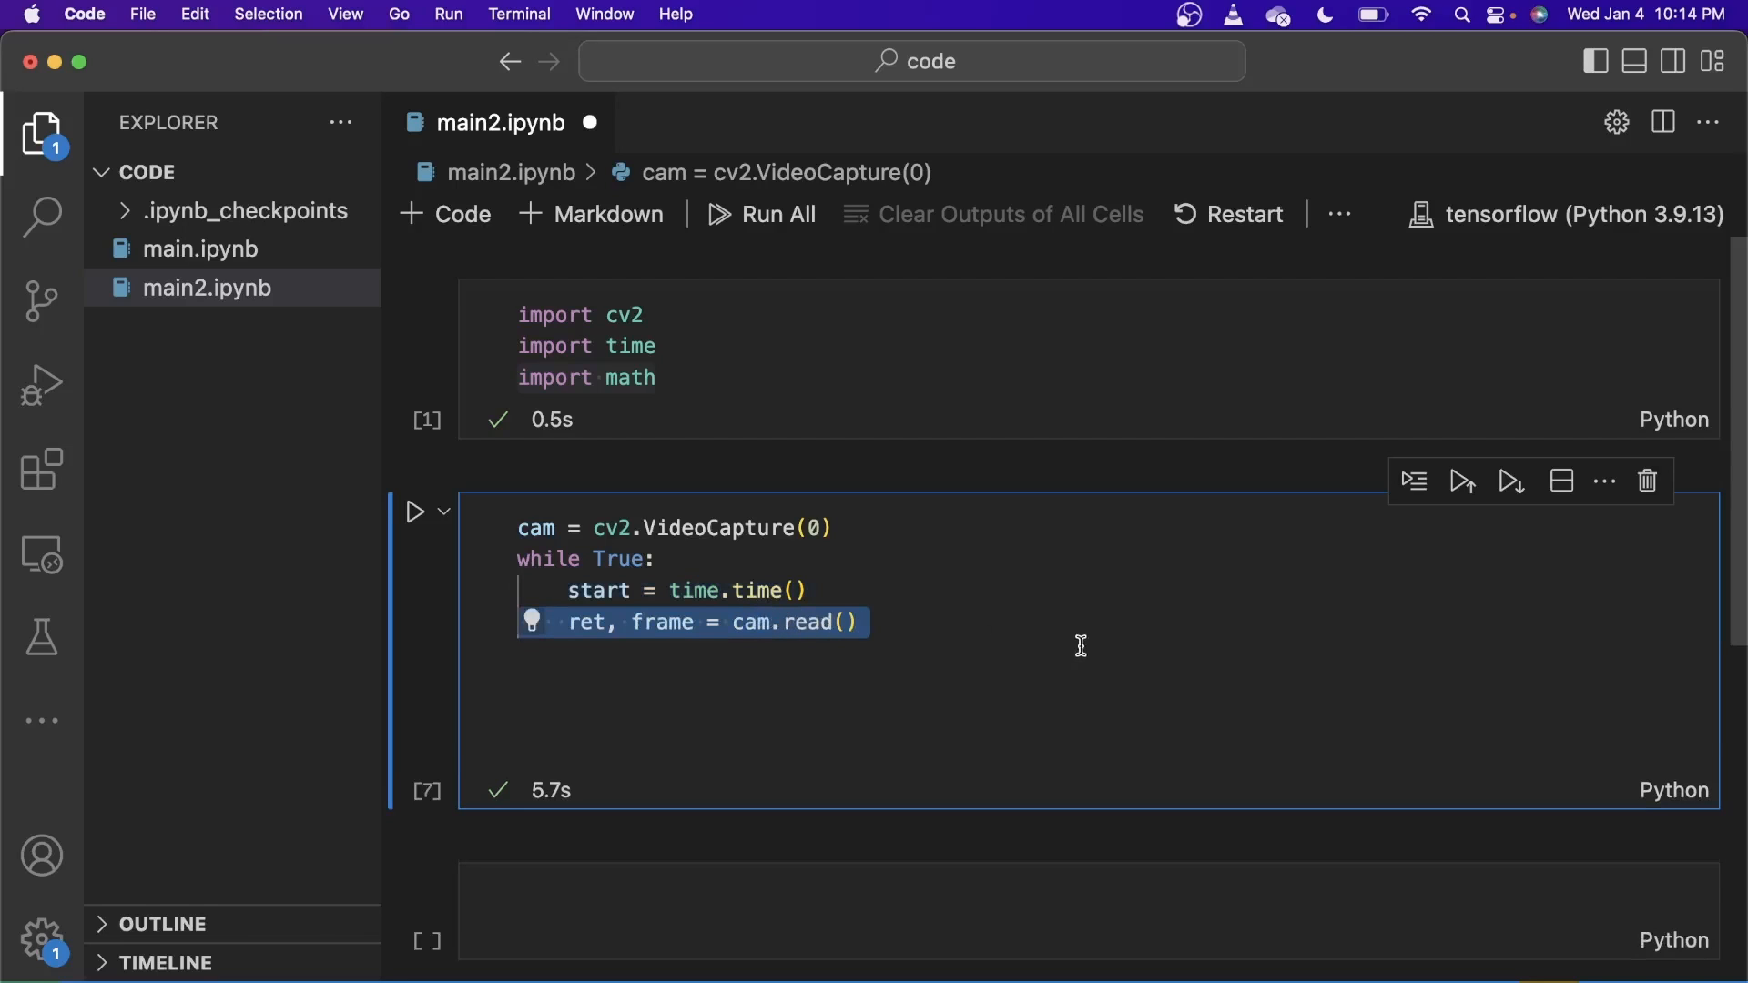
Step: Record the end time and compute fps = math.ceil(1 / (end - start))
left_click(1171, 599)
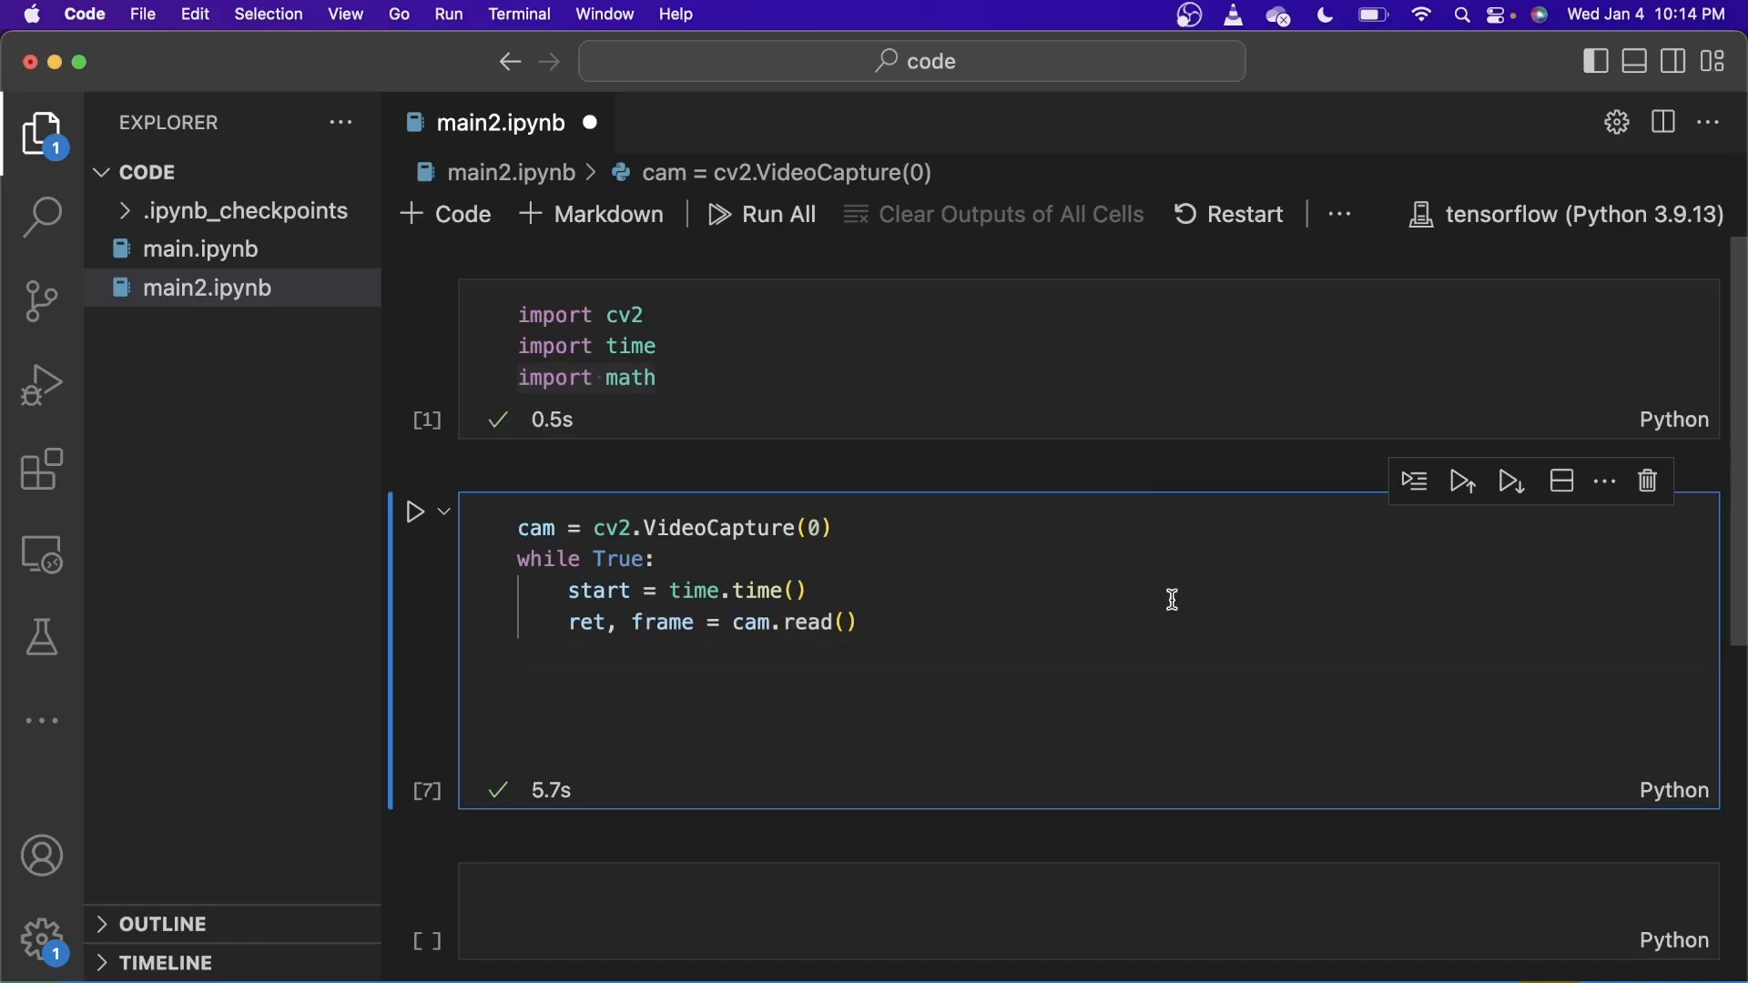
mouse_move(567, 639)
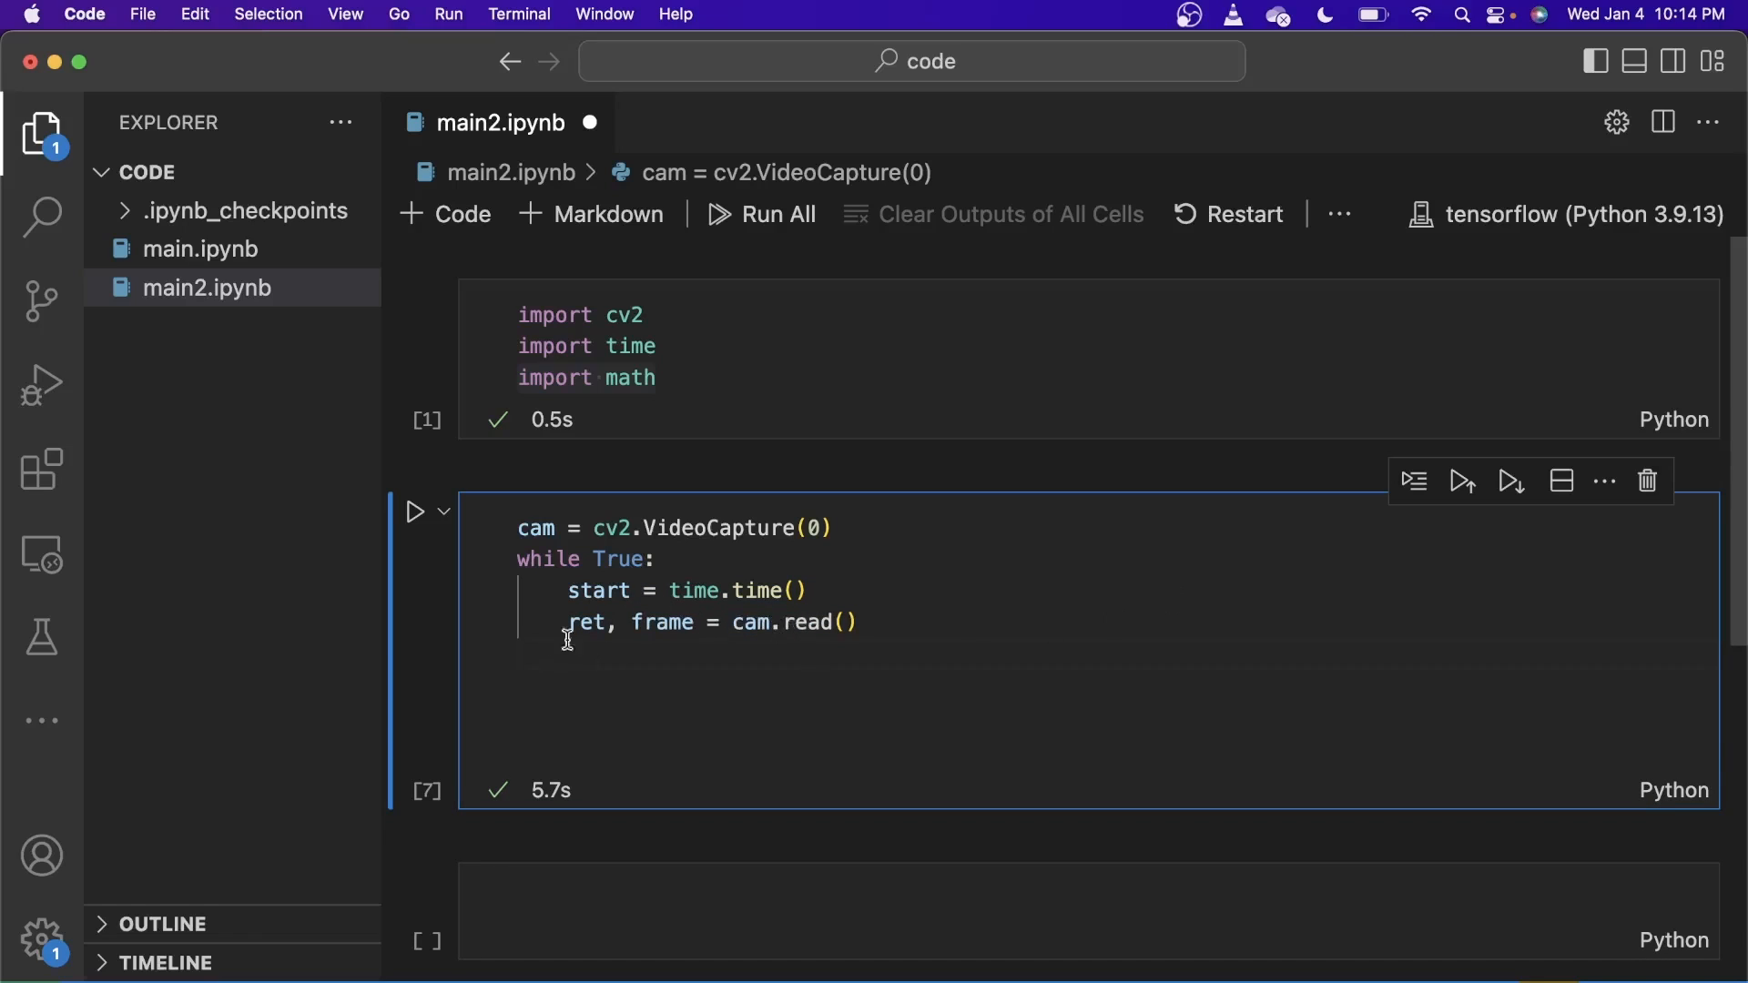
mouse_move(665, 623)
type("end = time.time(")
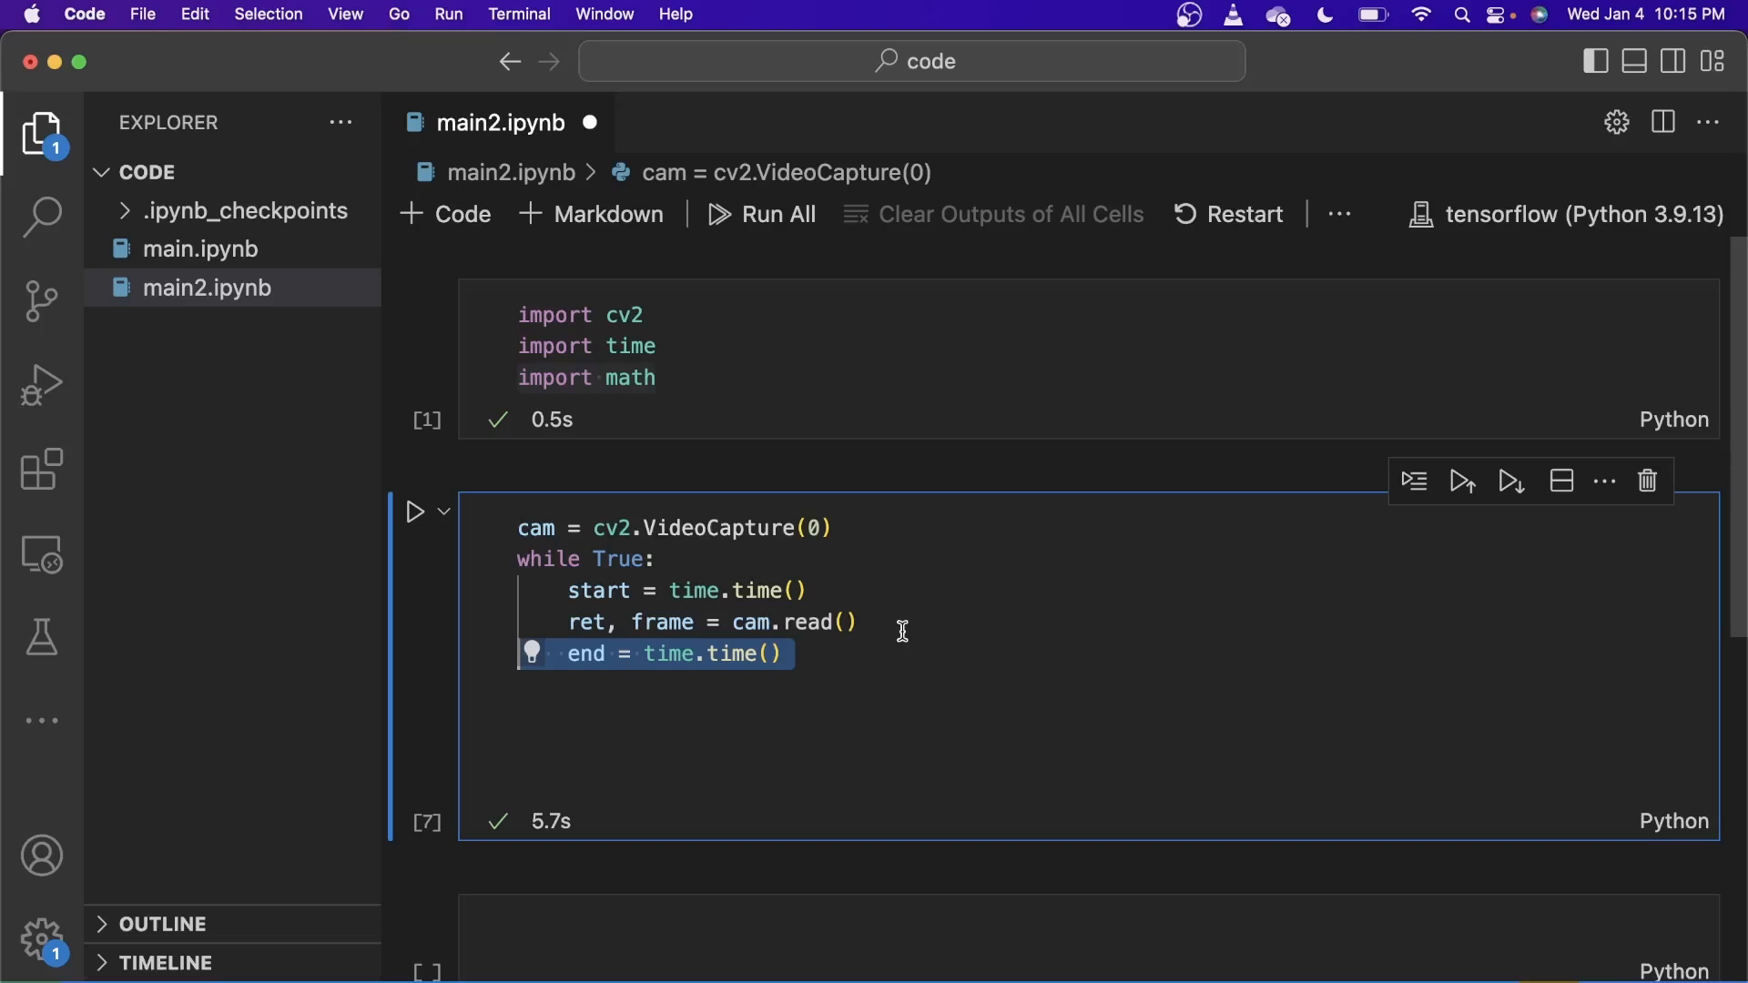
type("fps = math.ceil(1 / (end - start))")
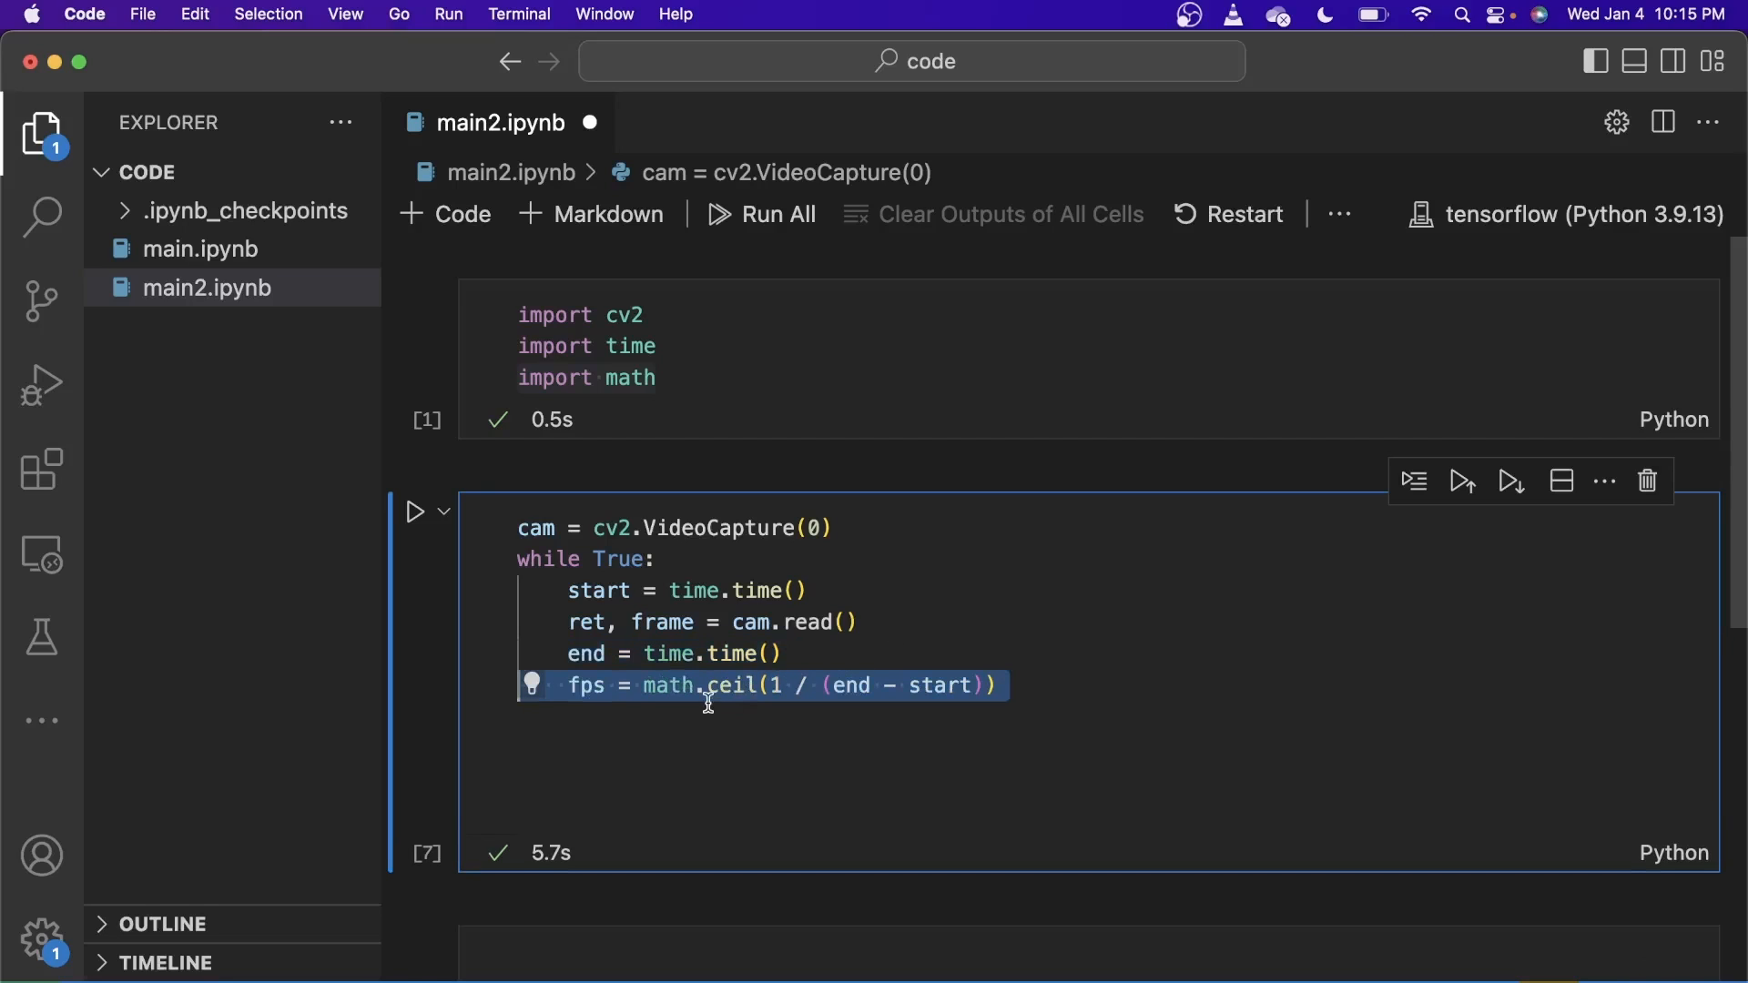
left_click(852, 687)
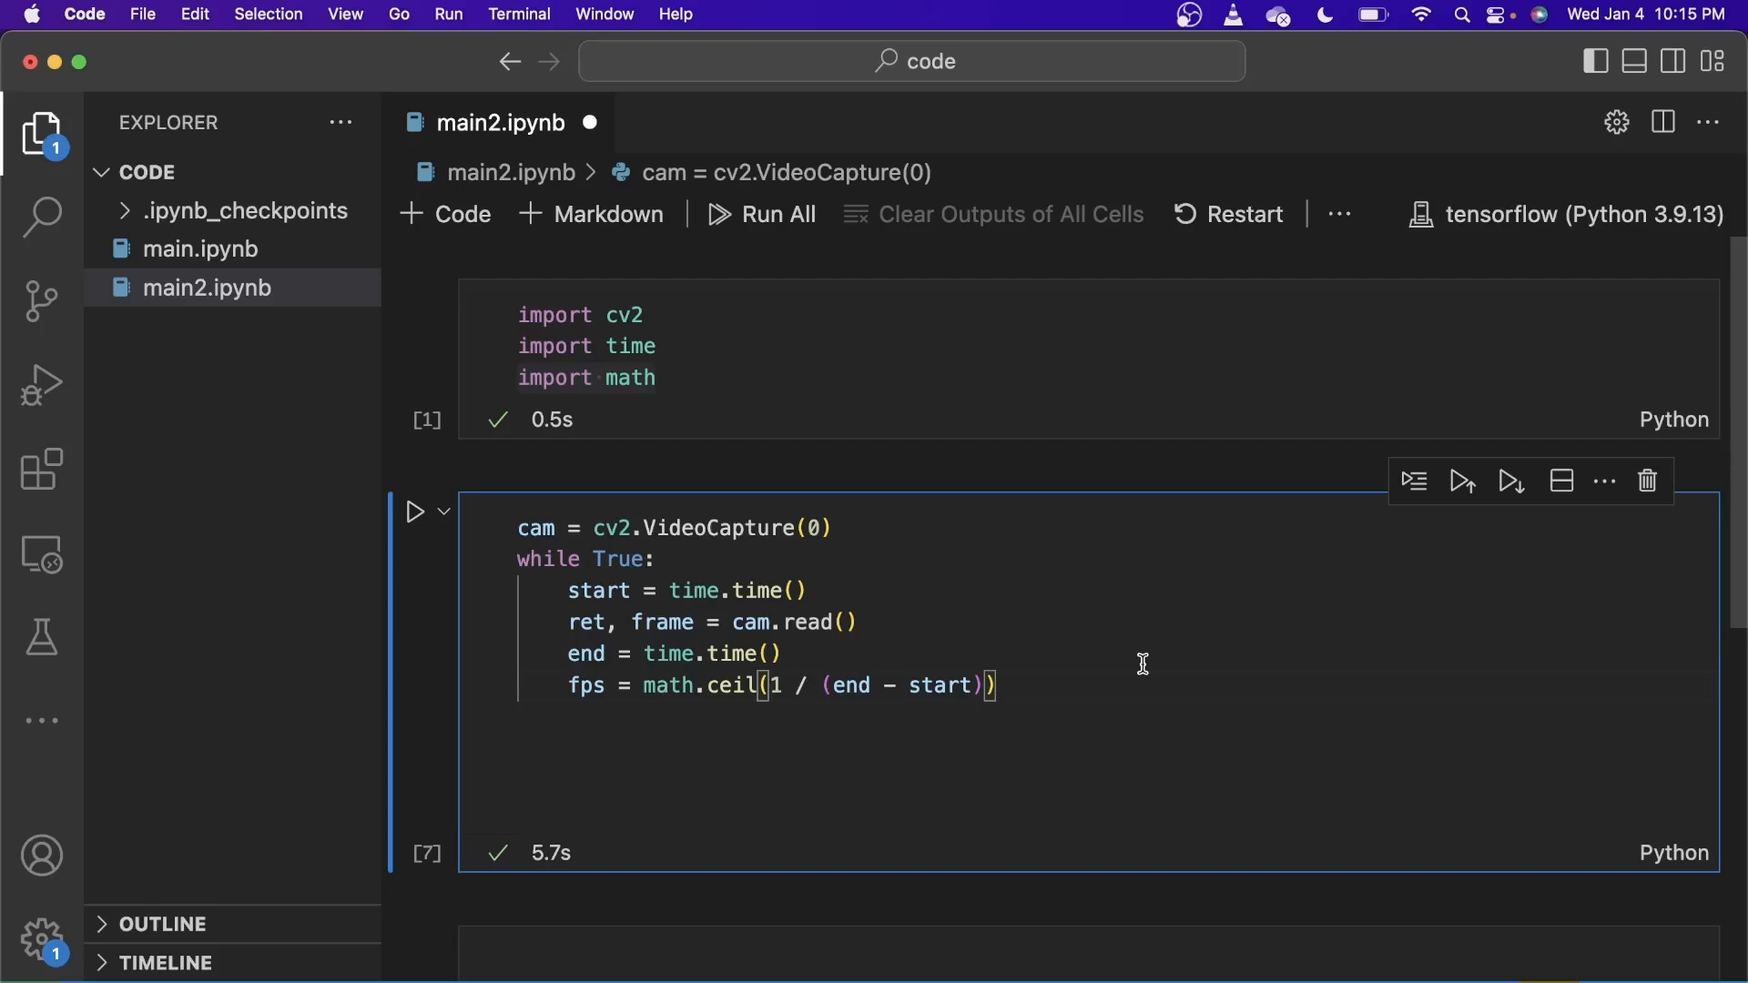
Step: Draw 'FPS: ' text at (10, 30) with cv2.putText, show the frame with cv2.imshow and break on 'q'
type("cv2.putText(frame, \"FPS: \" + str(fps), (10, 30), cv2.FONT_HERSHEY_SIMPLEX, 1, (0, 0, 255),")
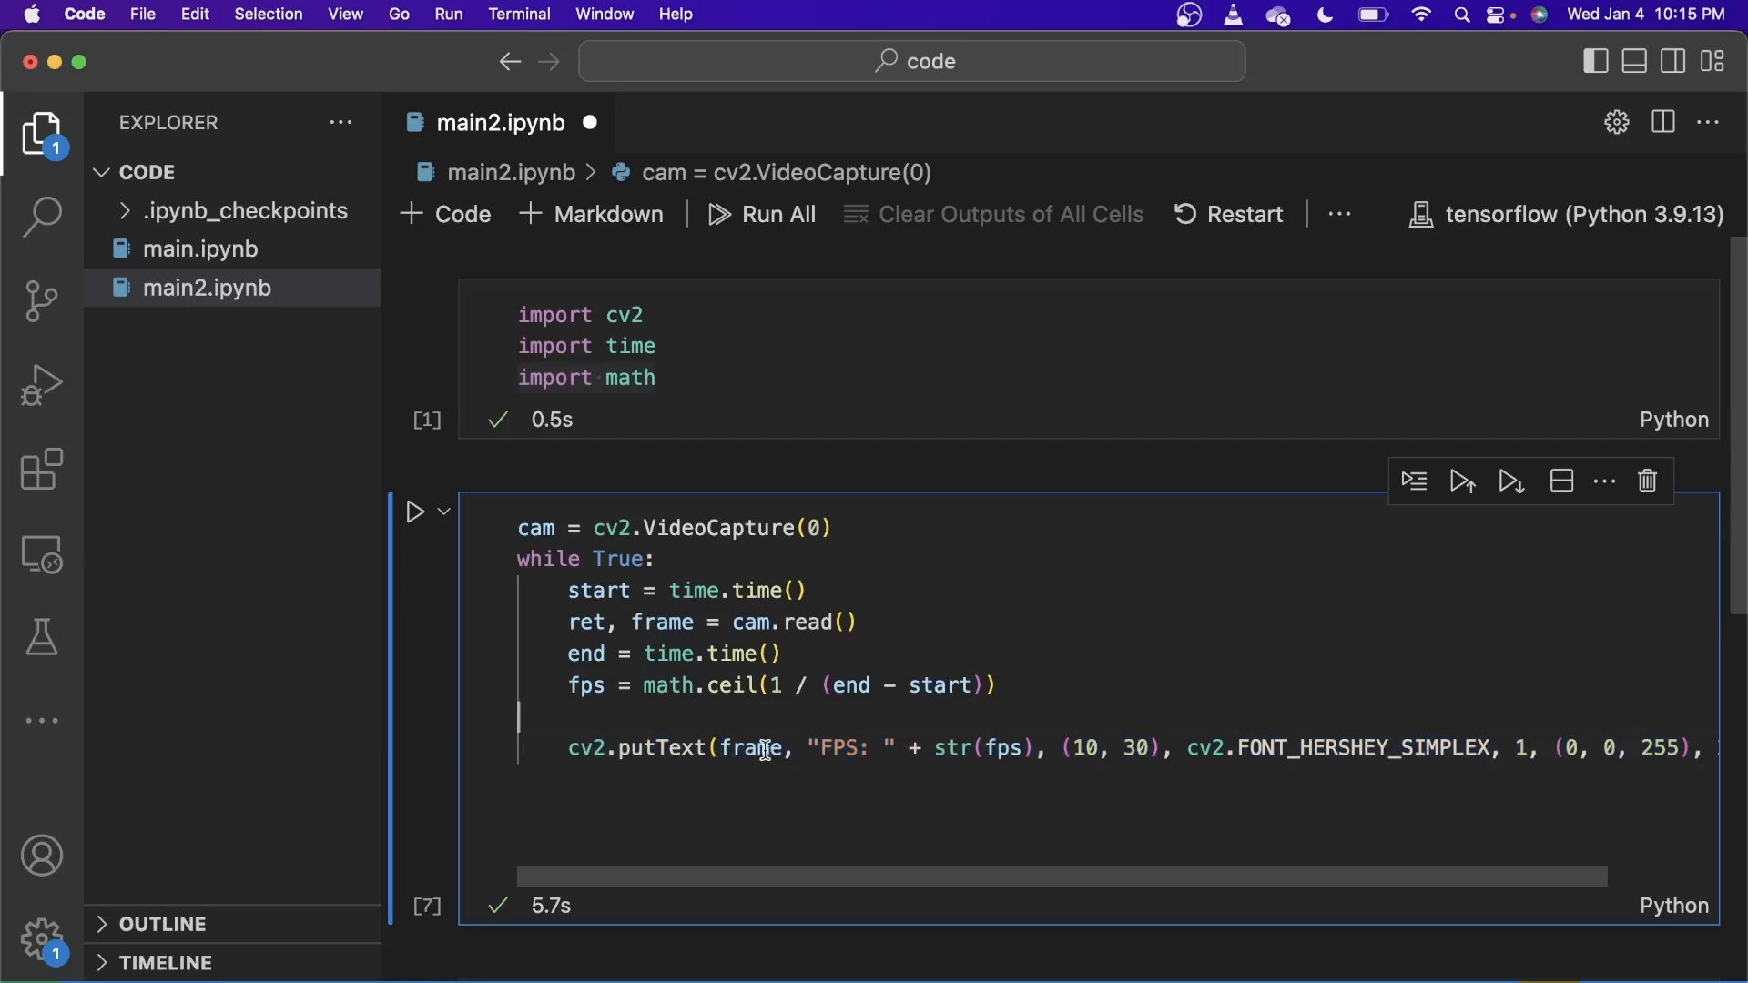
mouse_move(763, 749)
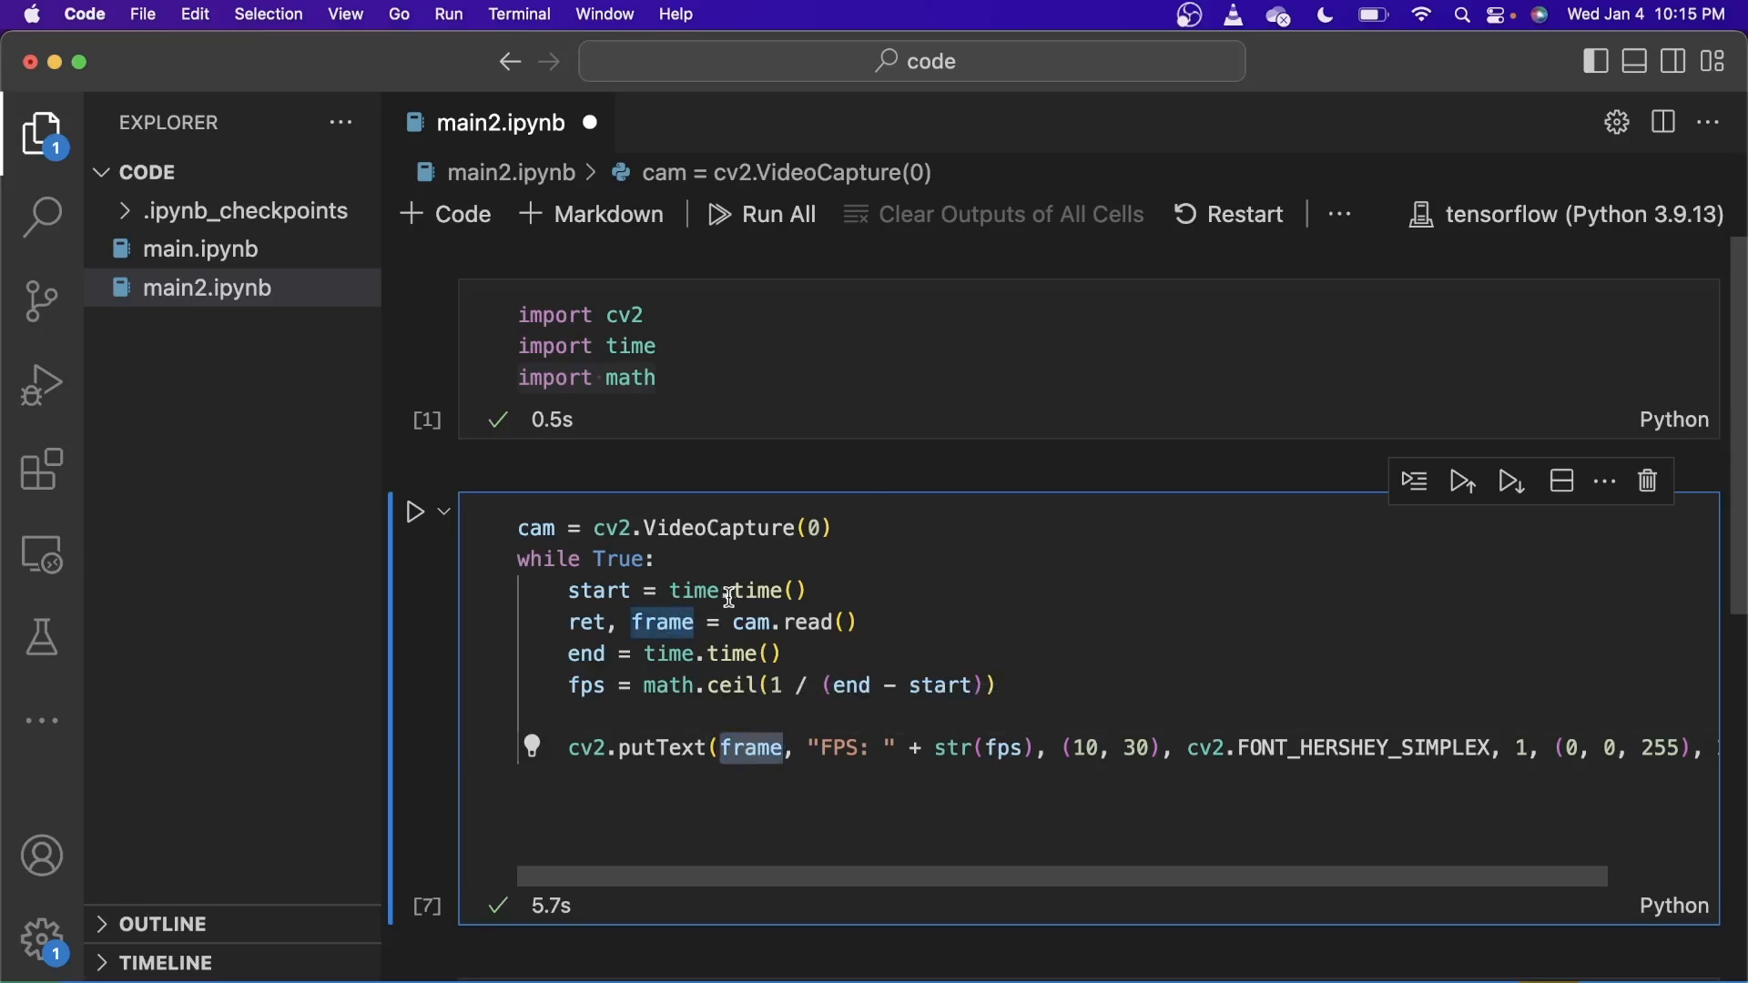
mouse_move(743, 623)
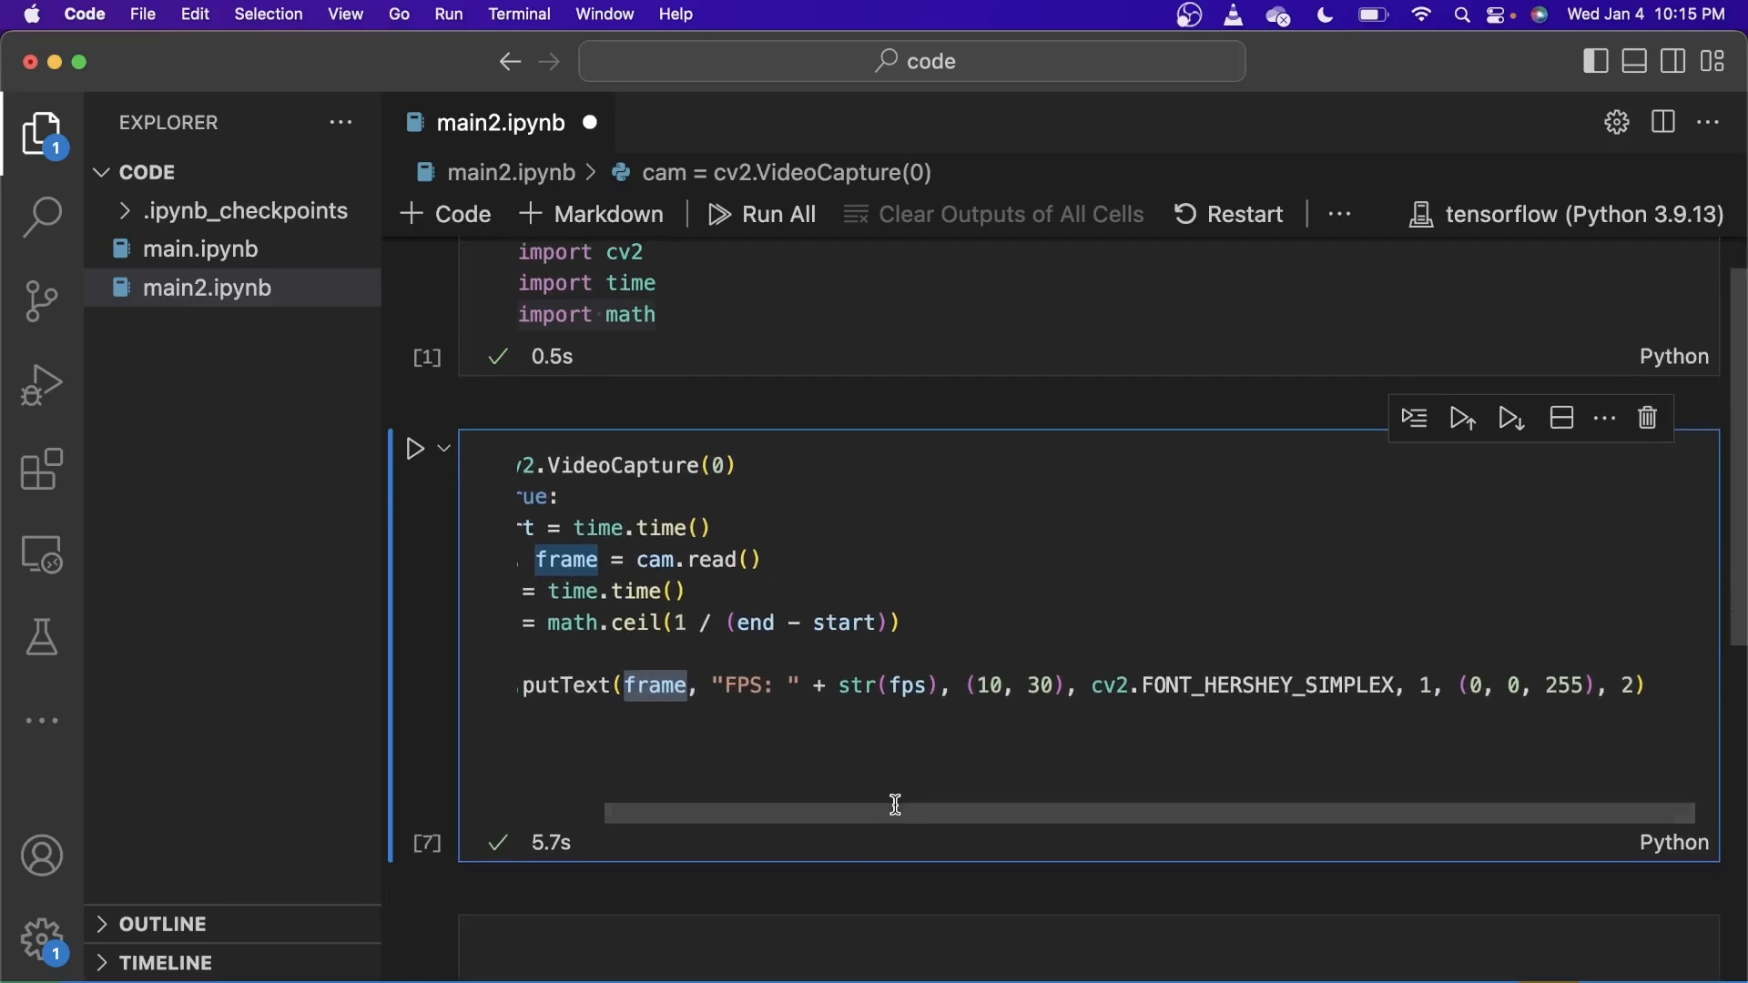
double_click(885, 685)
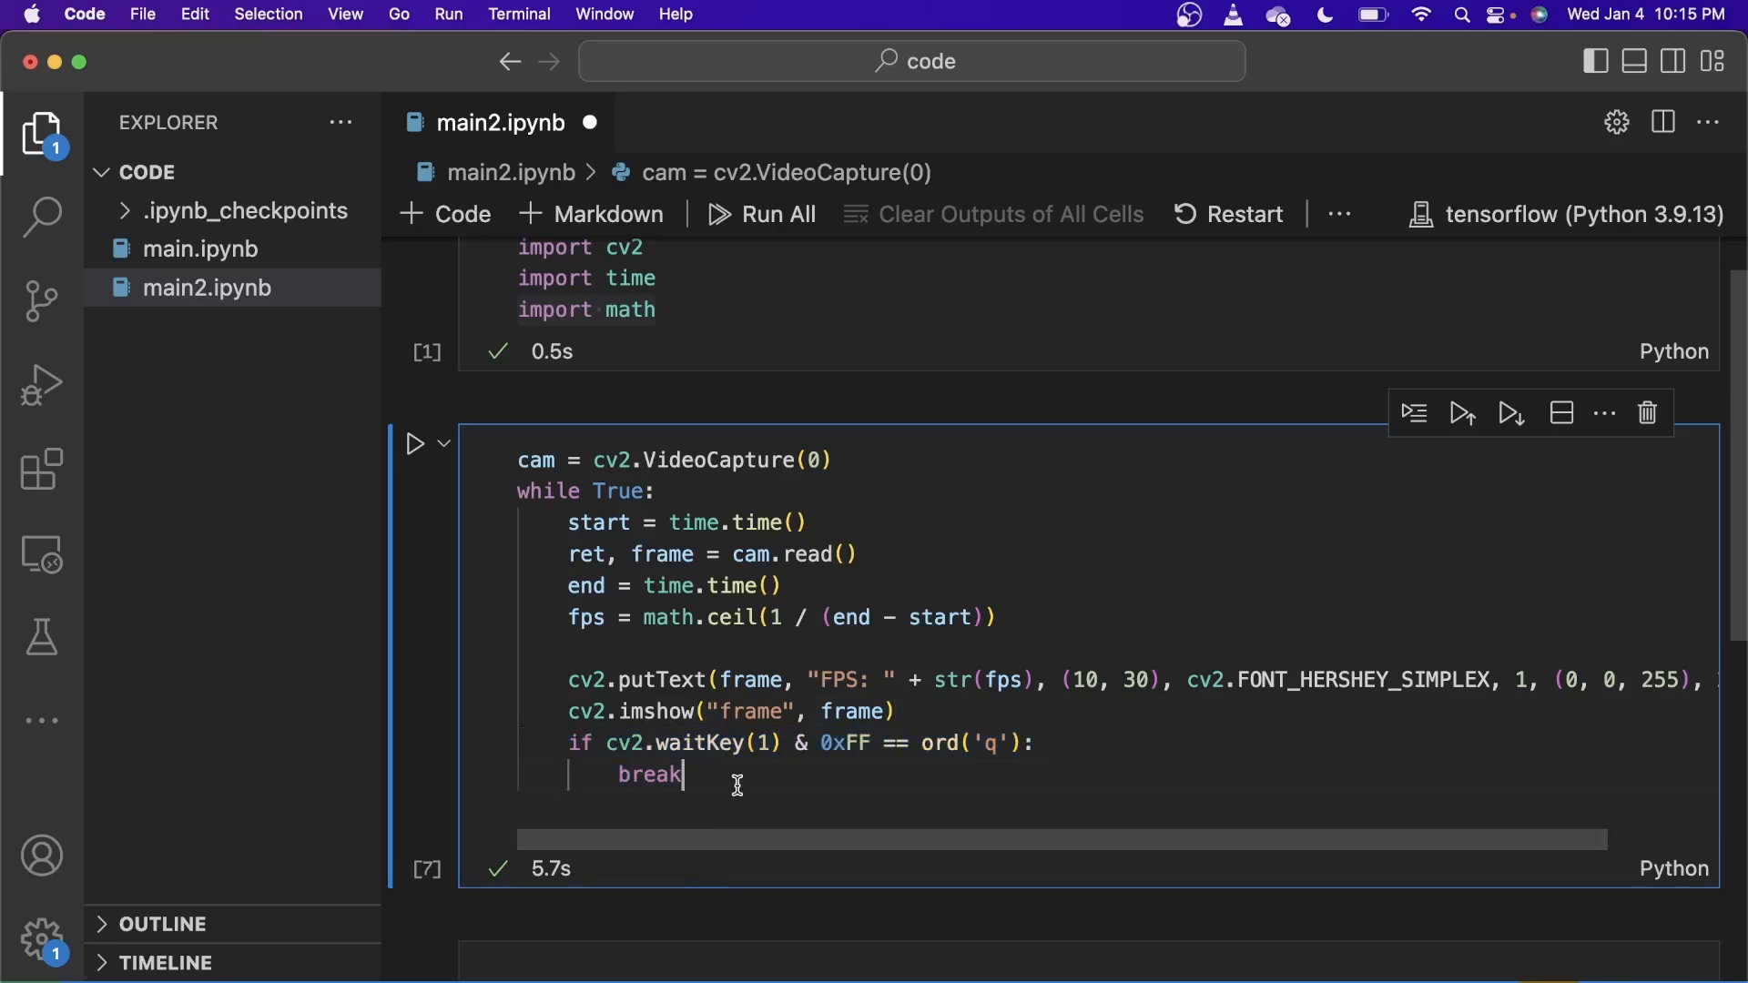
mouse_move(626, 743)
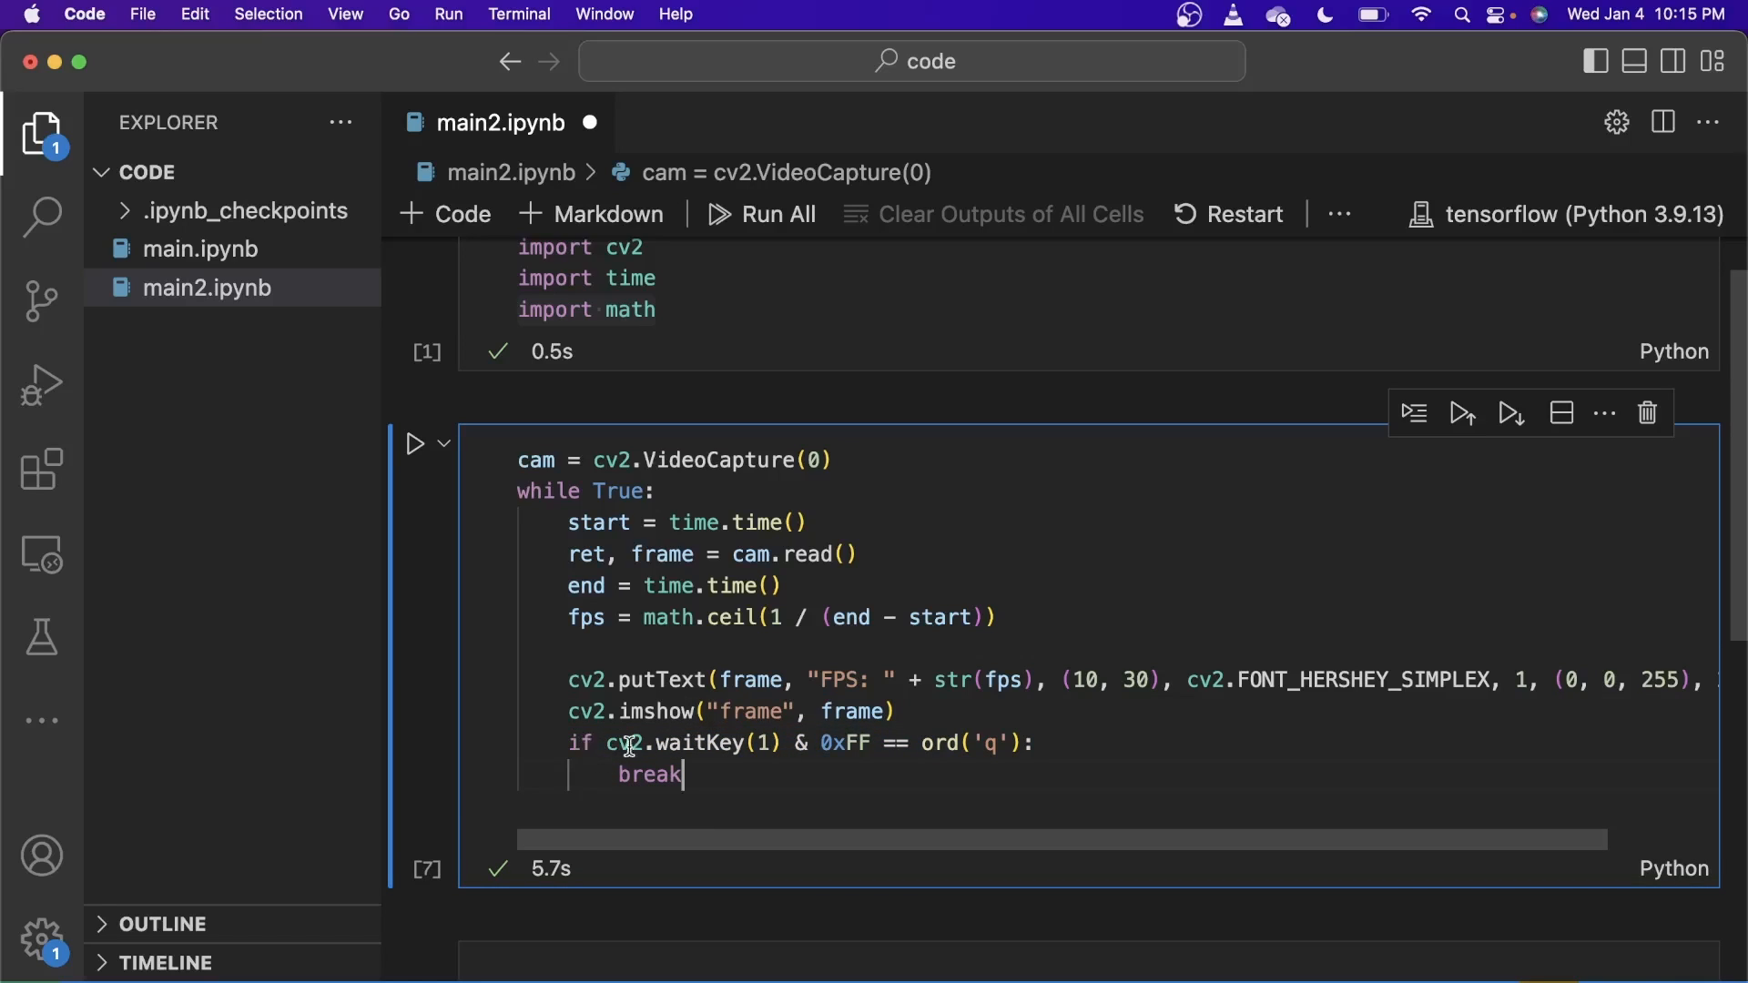
mouse_move(947, 743)
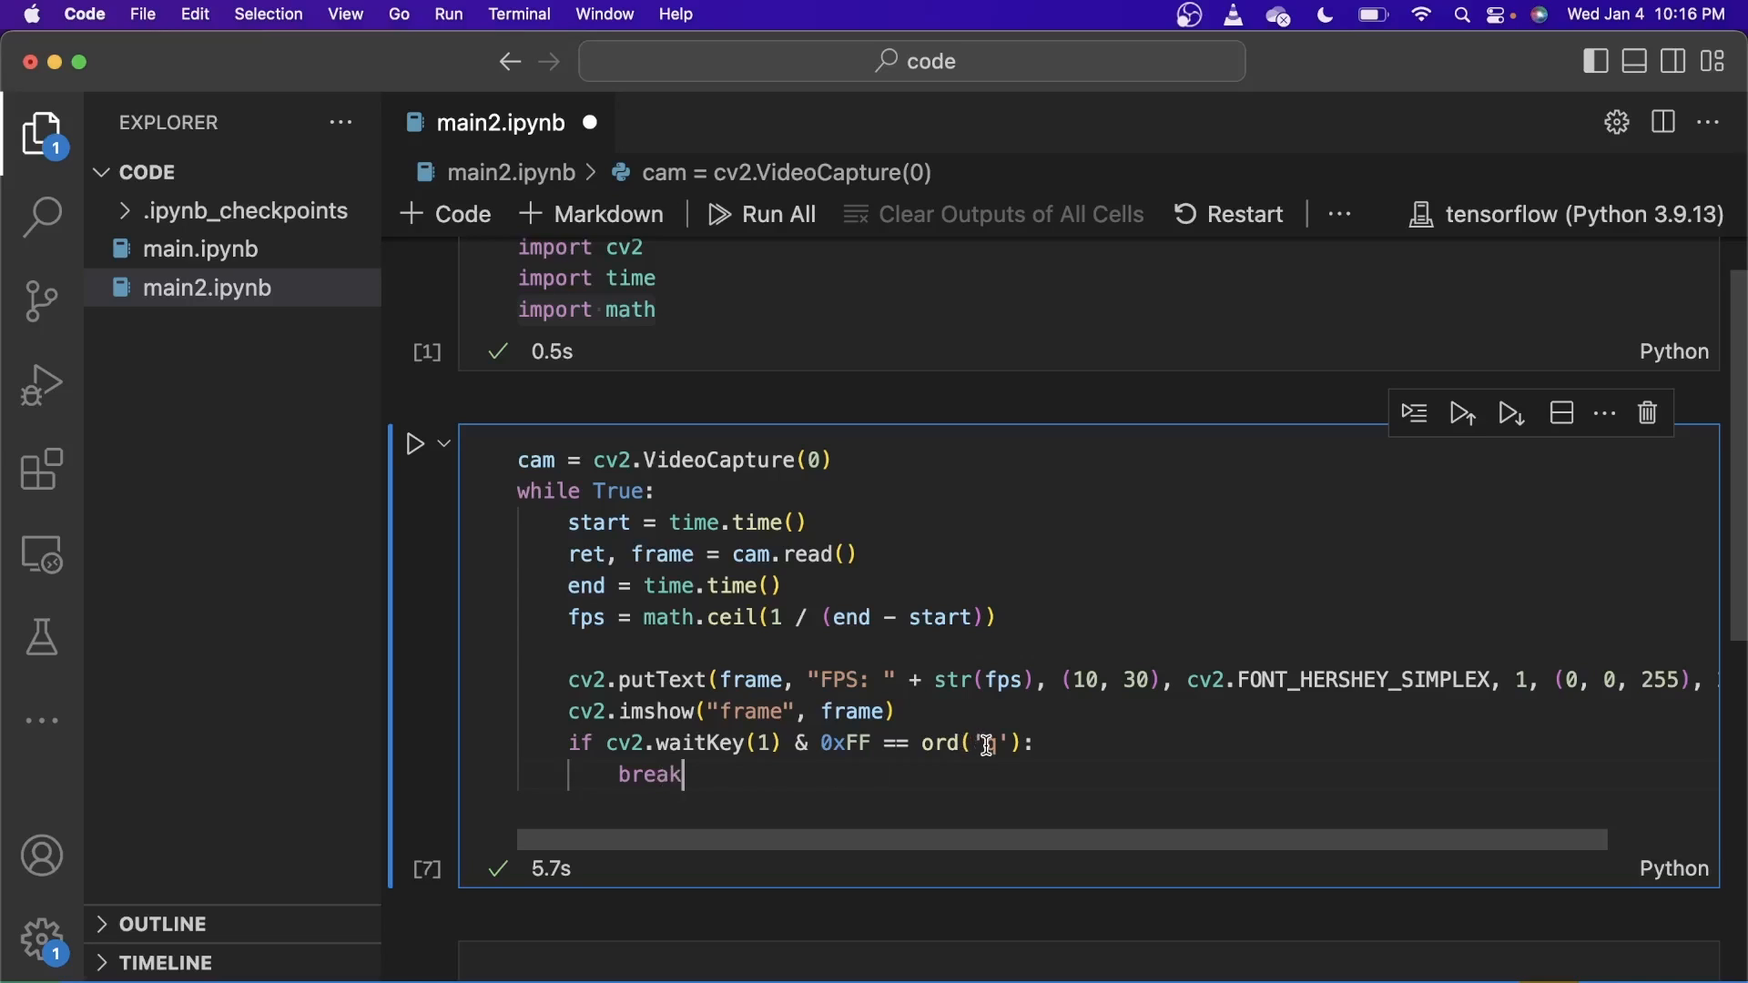
double_click(581, 743)
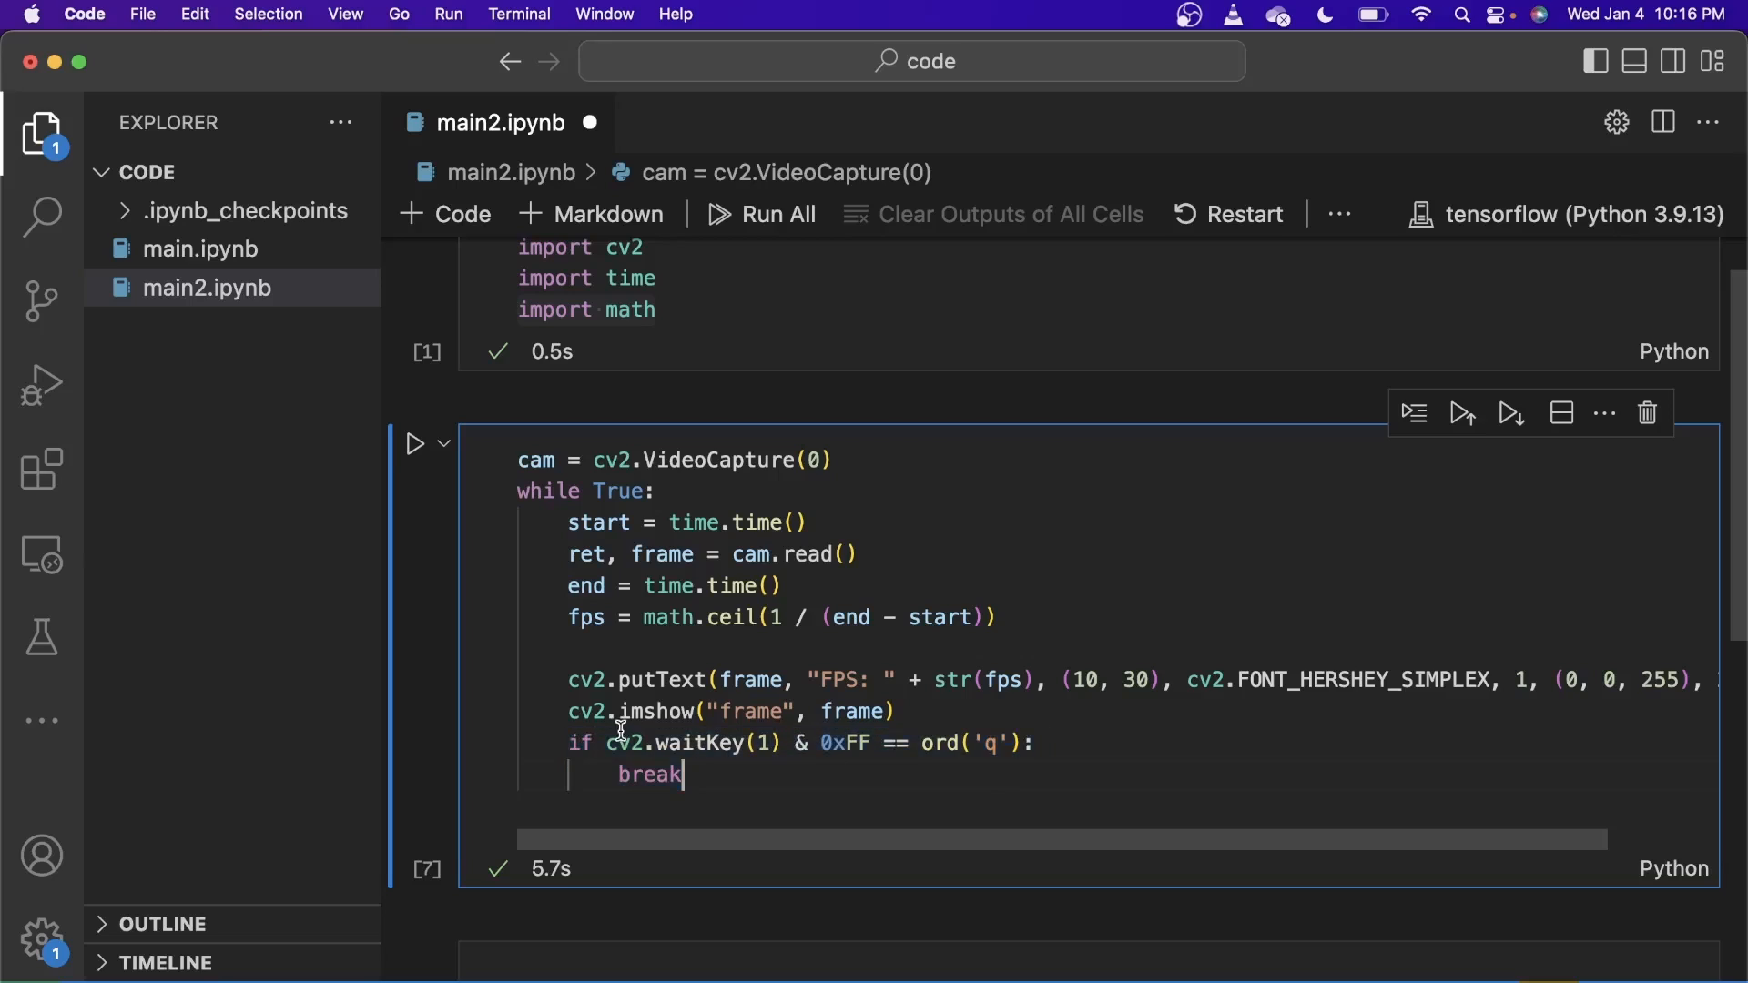
mouse_move(1250, 763)
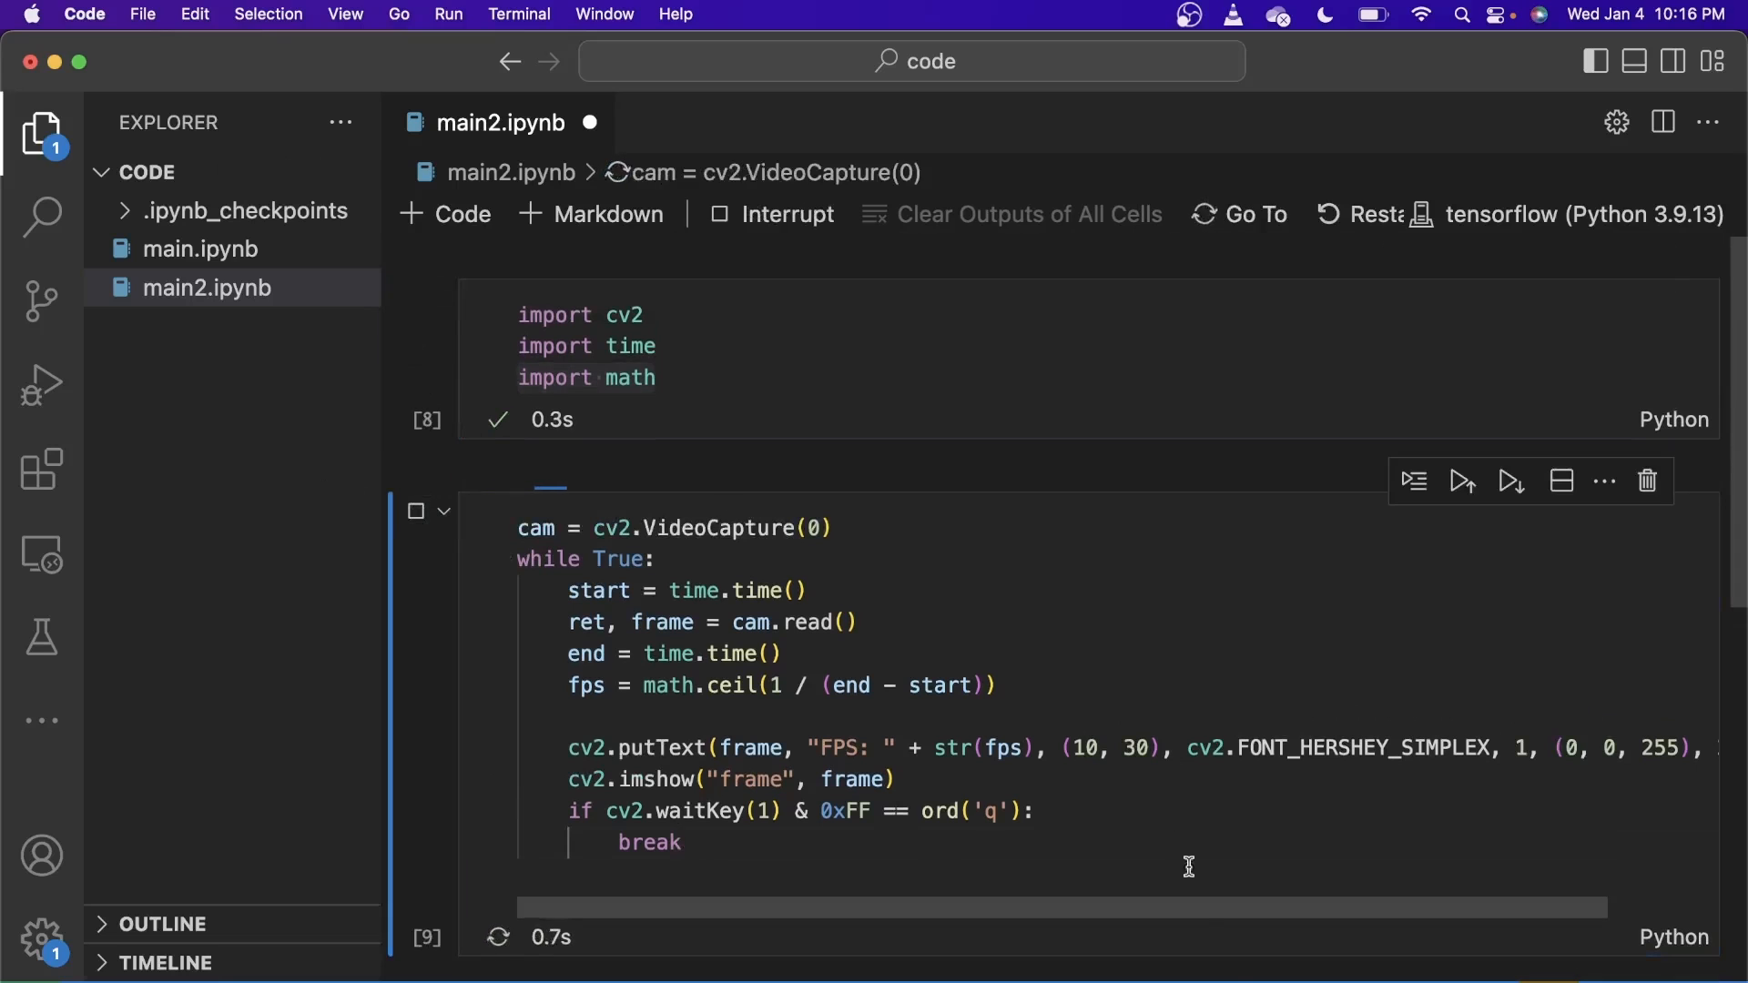
Step: Stop the webcam loop from the frame window so the cell finishes and the notebook returns
left_click(1463, 481)
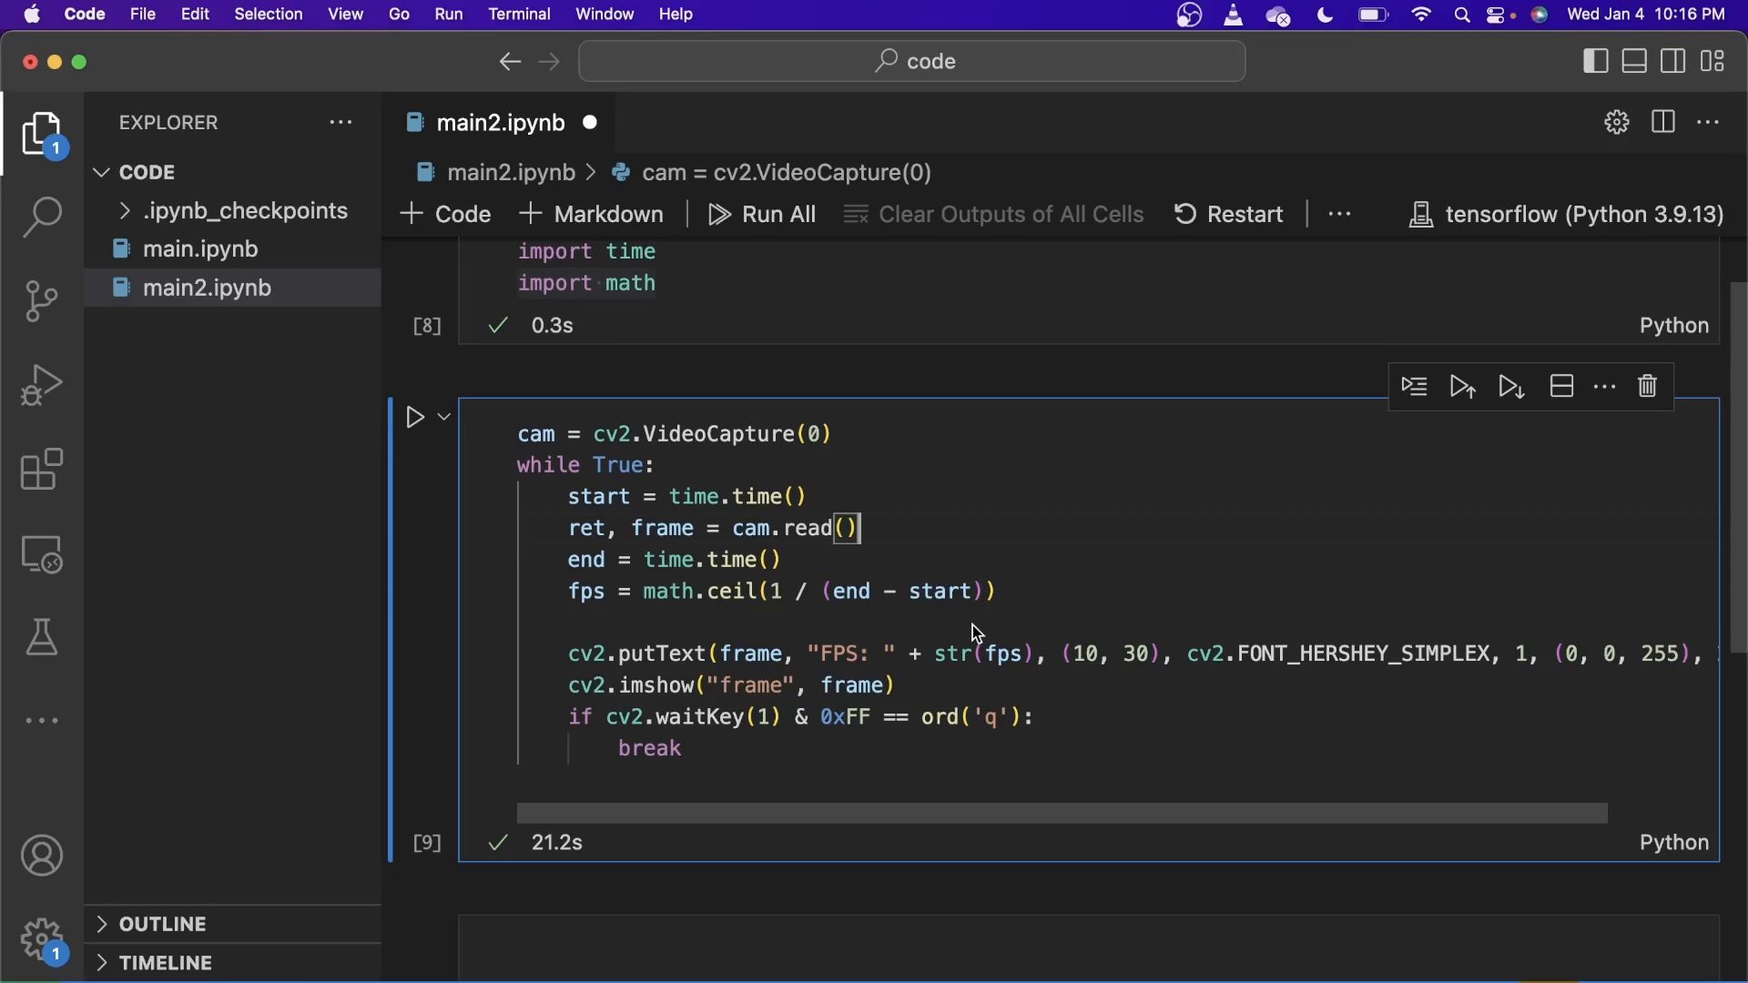
Step: Track count = 0 and count += 1 with an average_fps calculation and a second putText for Average FPS
type("count = 0")
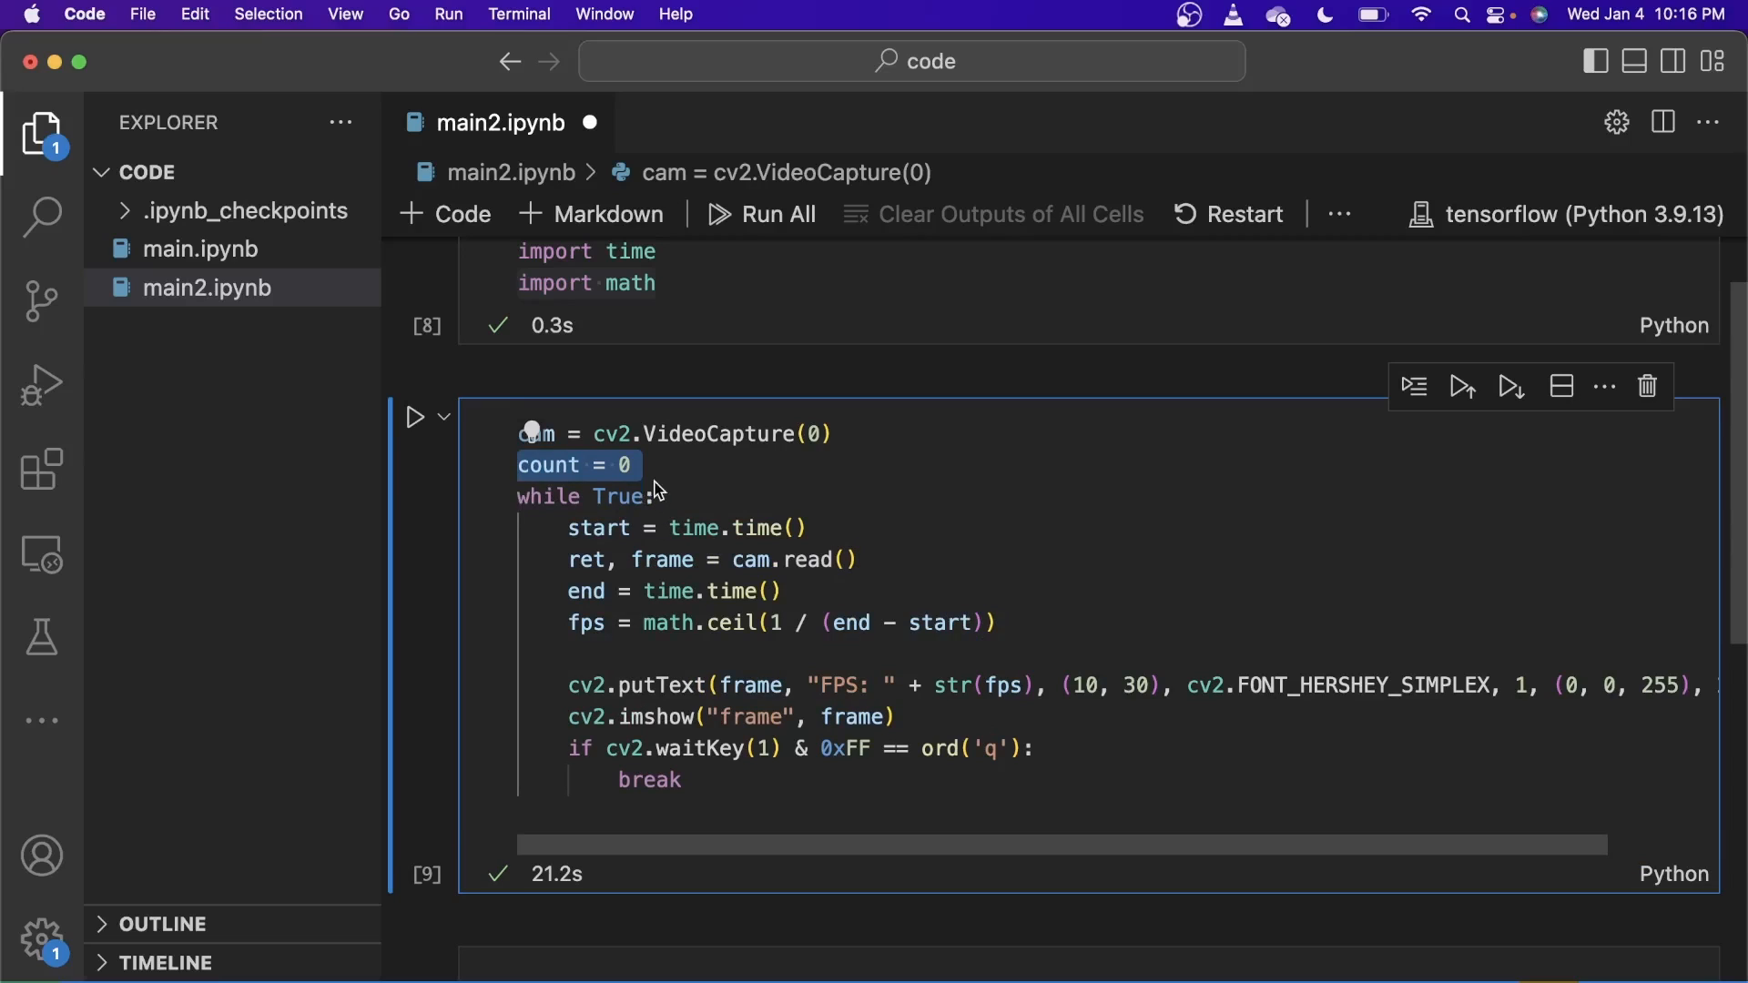
mouse_move(547, 473)
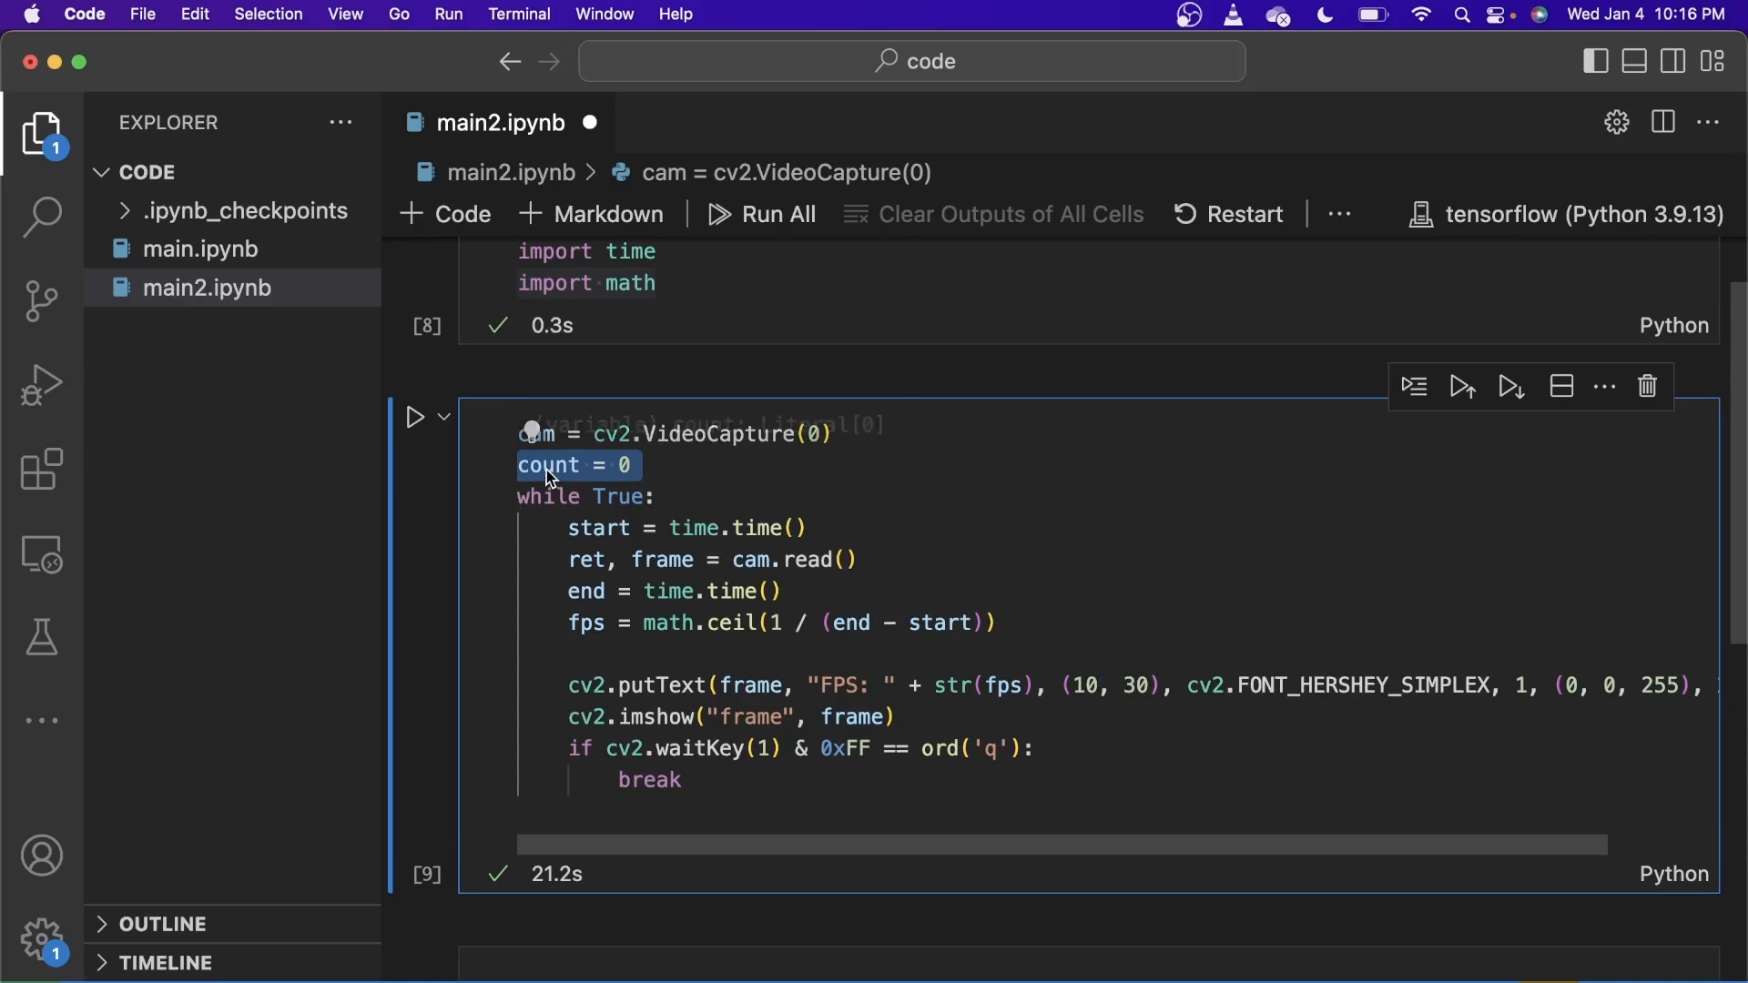
mouse_move(679, 479)
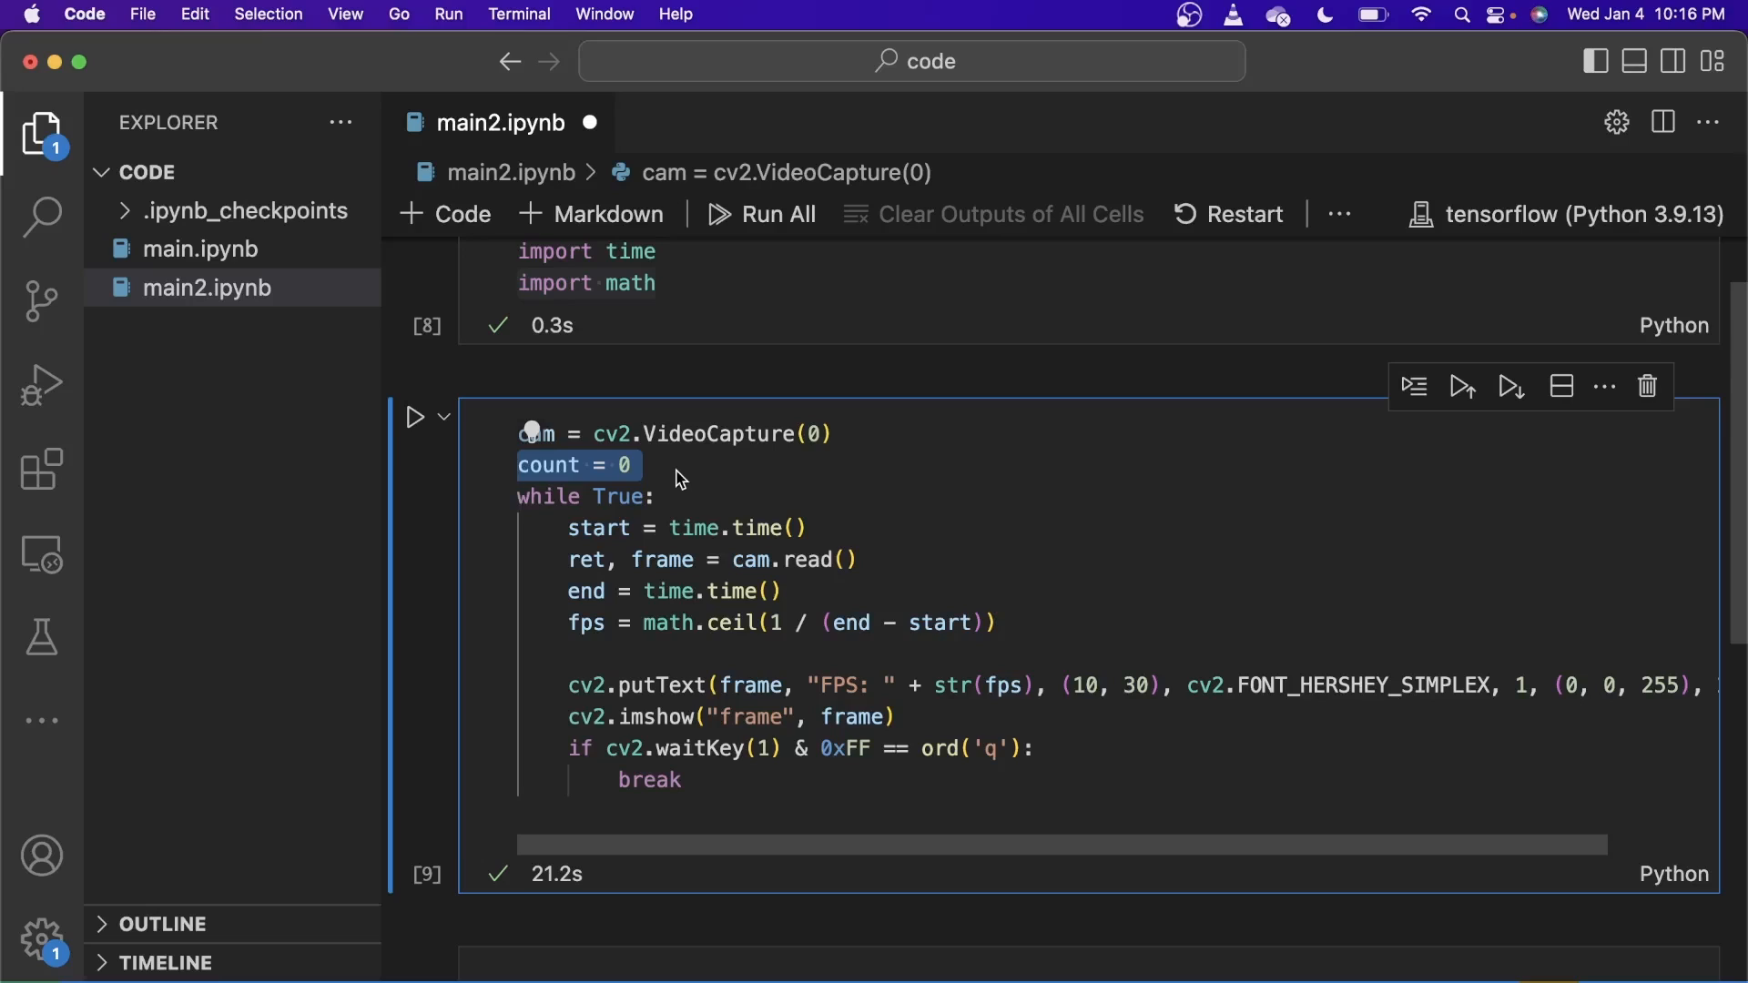
mouse_move(714, 661)
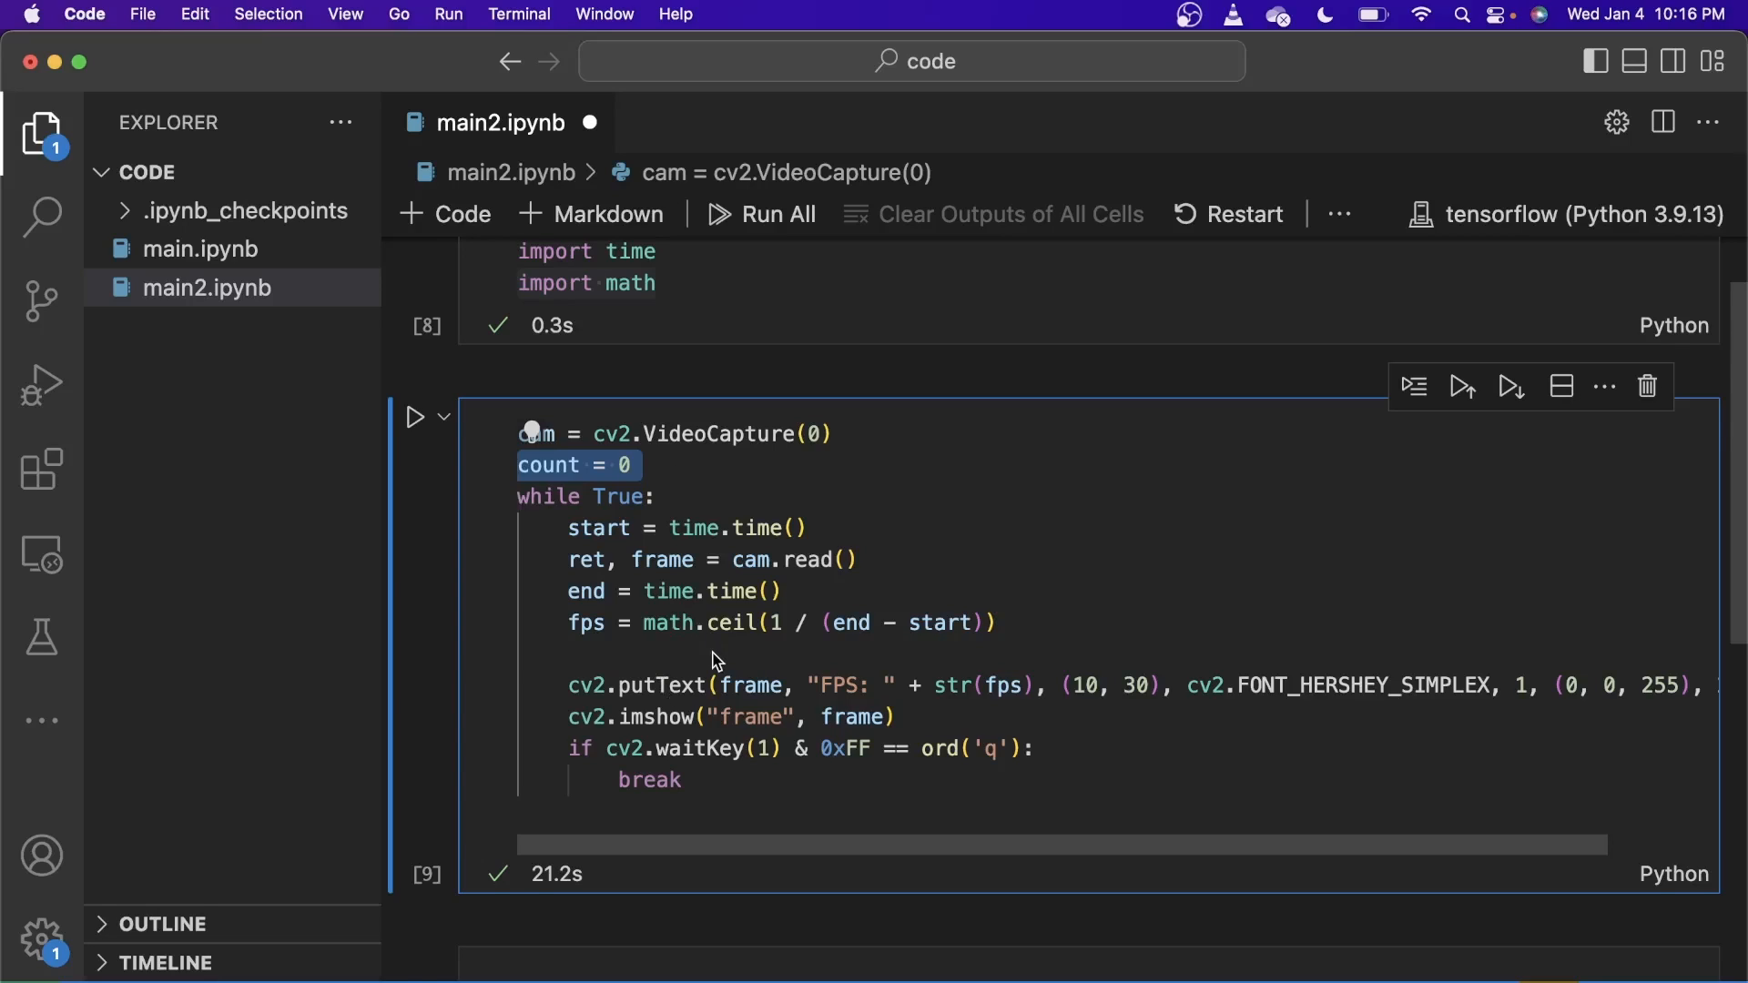
type("count += 1")
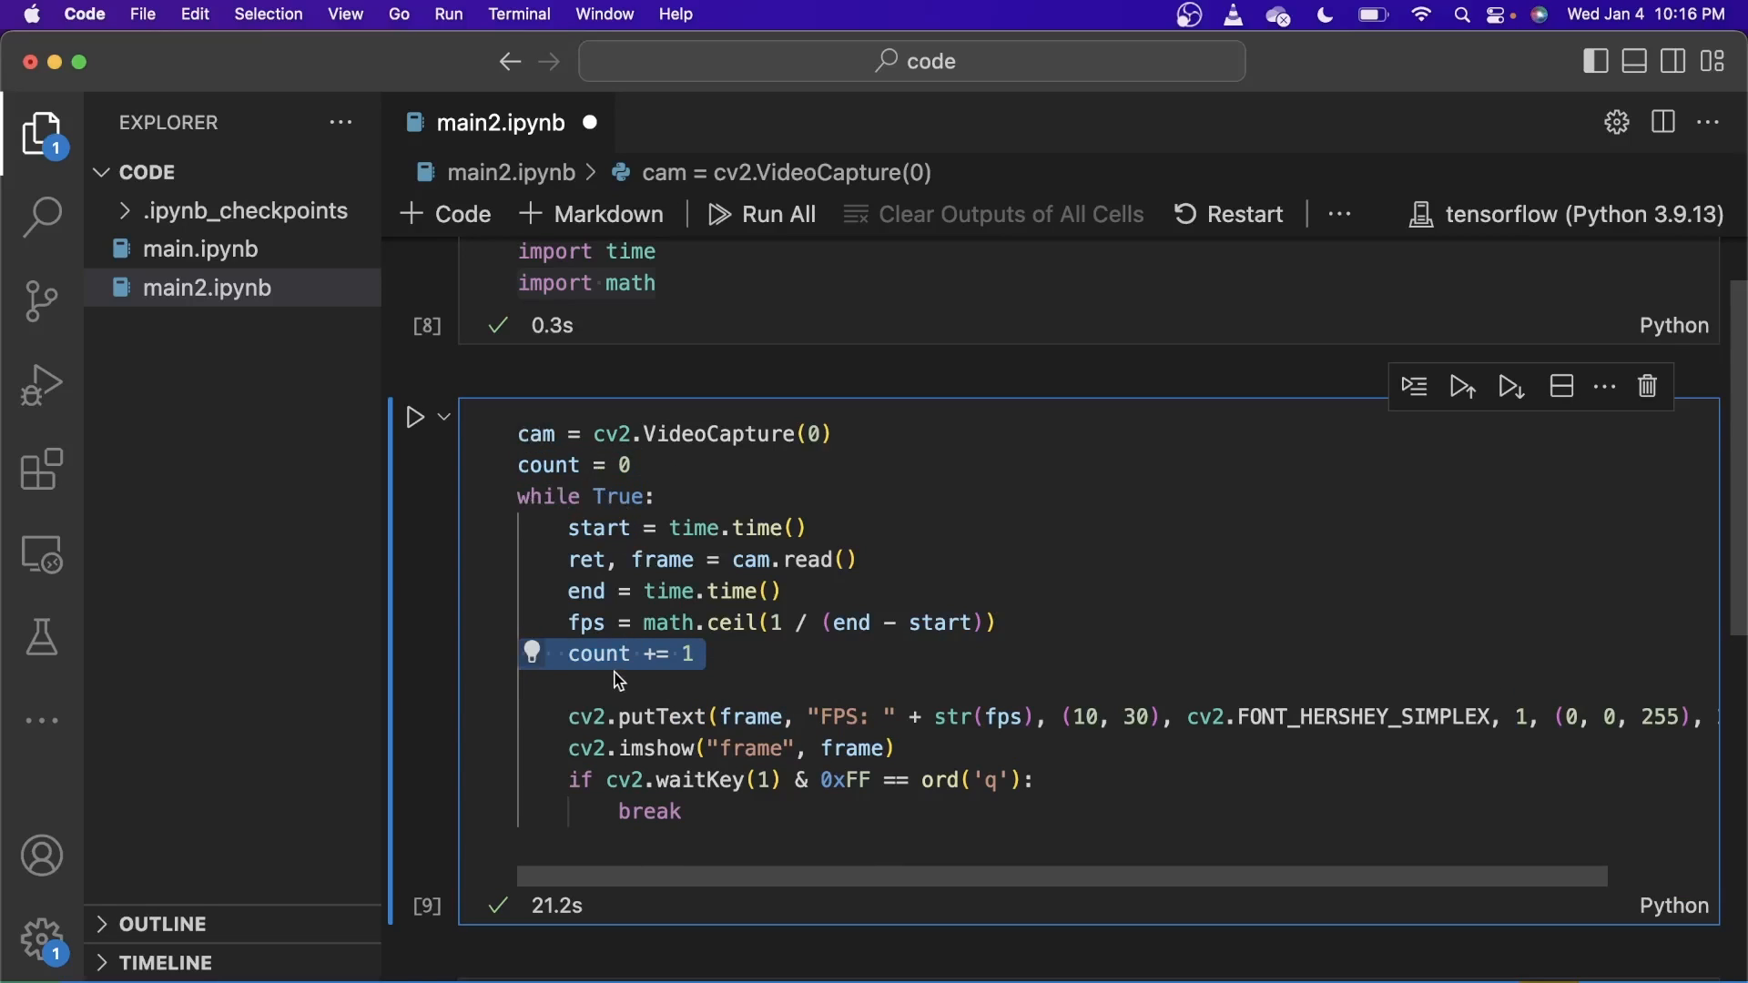
mouse_move(734, 667)
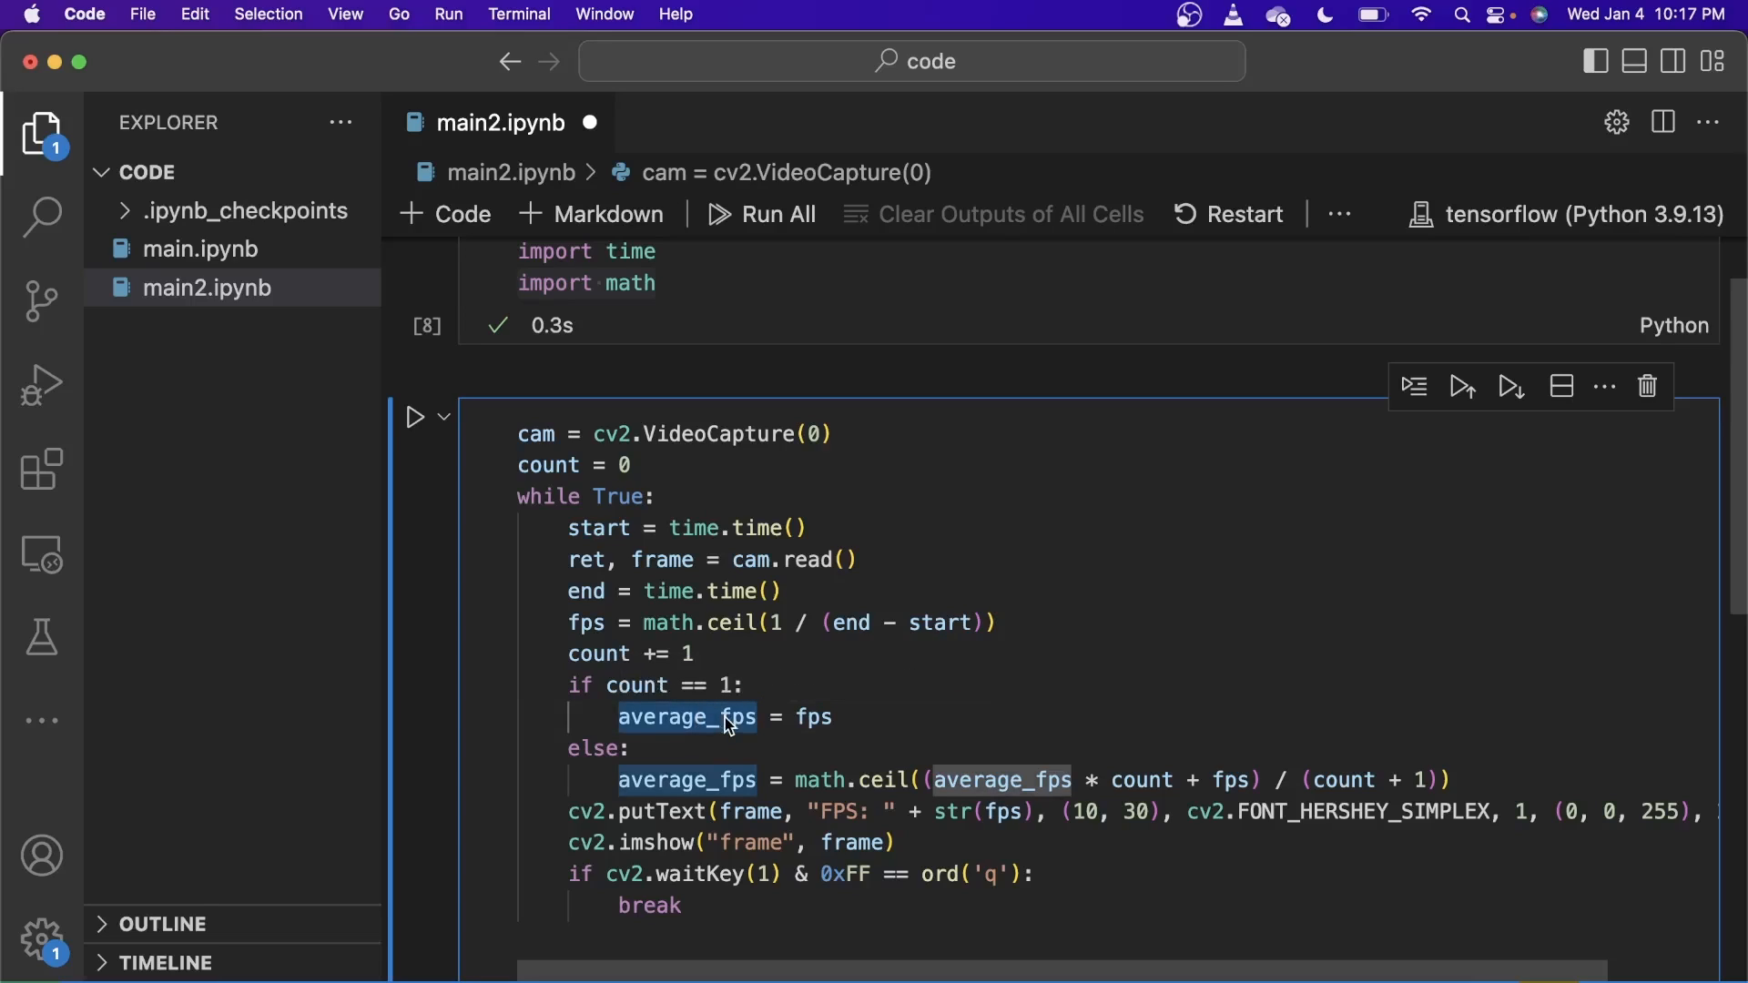
mouse_move(807, 730)
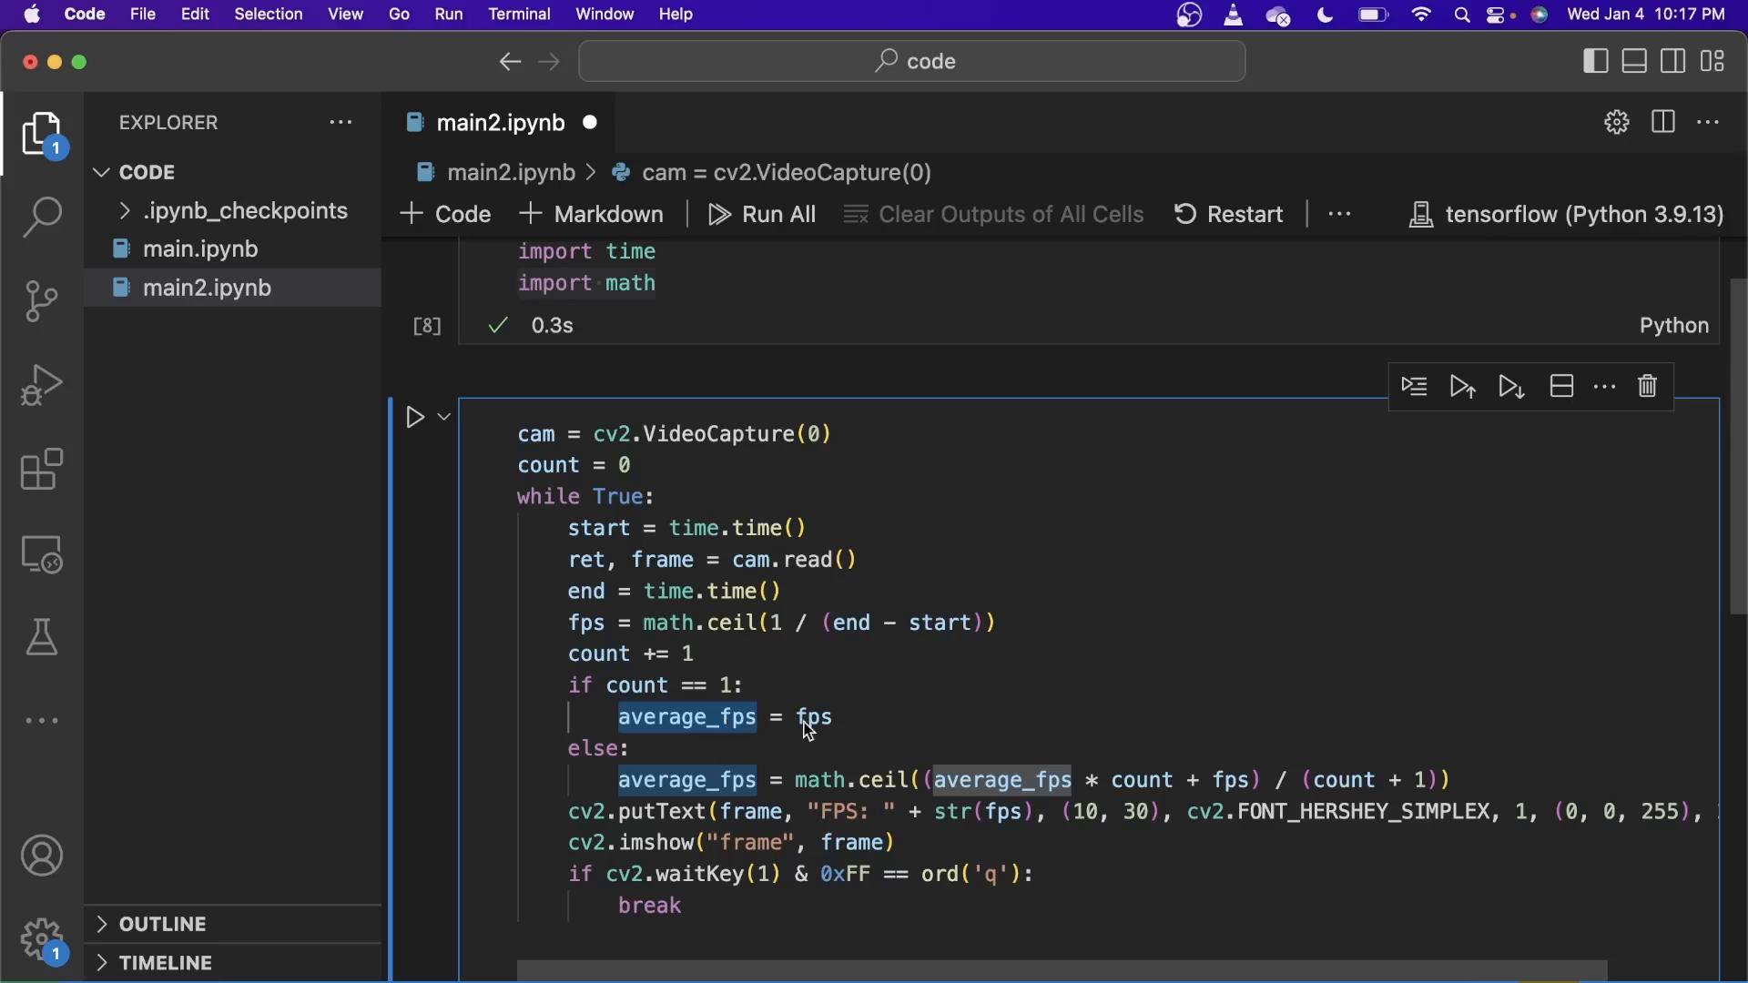
mouse_move(765, 741)
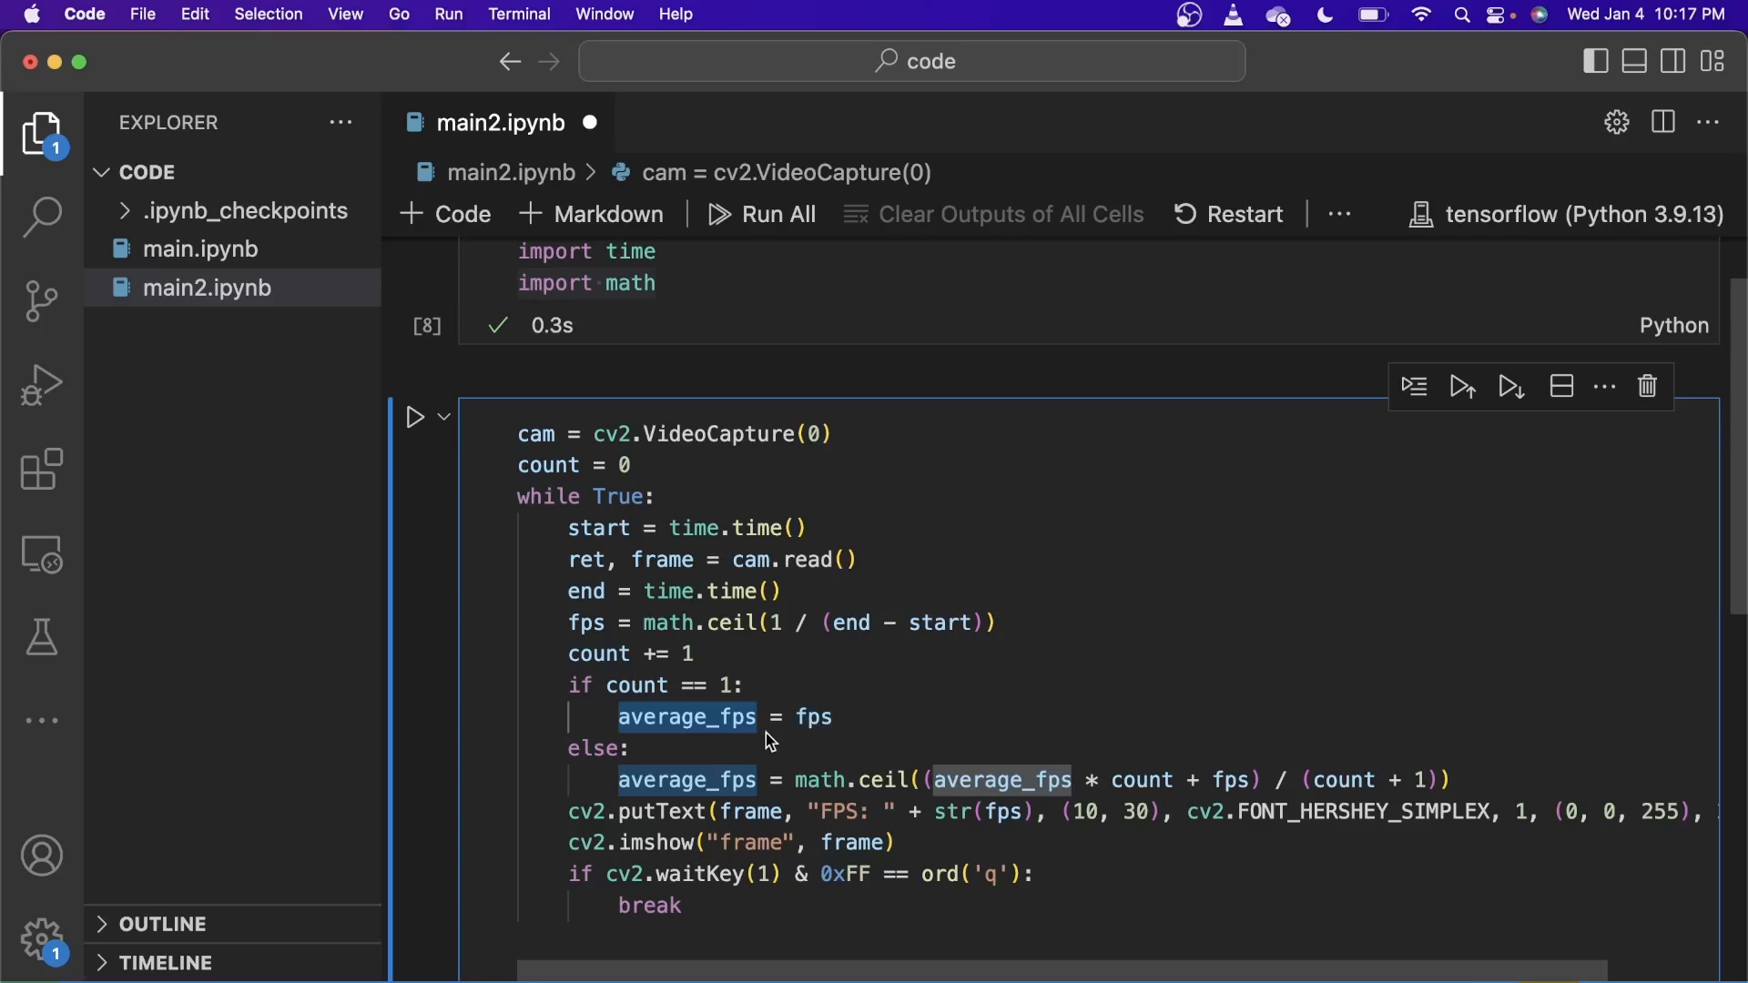
mouse_move(792, 803)
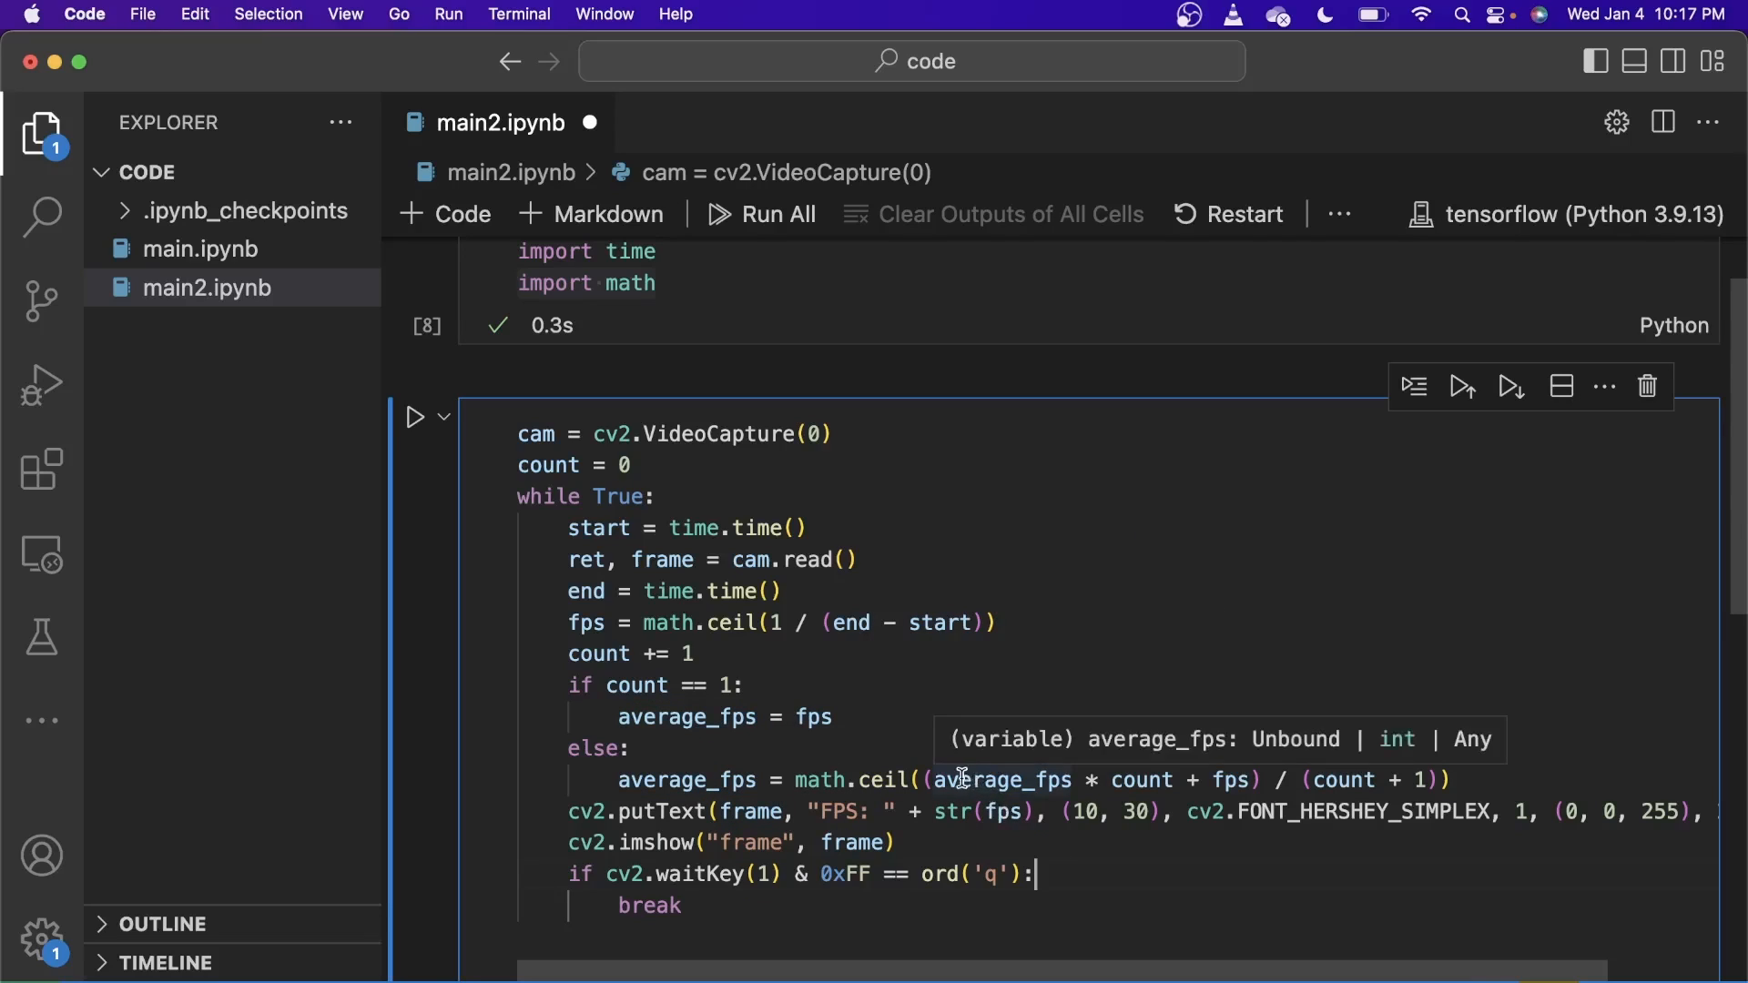
left_click_drag(947, 779, 1449, 780)
type("cv2.putText(frame, \"Average FPS: \" + str(average_fps), (10, 60), cv2.FONT_HERSHEY_SIMPLEX,")
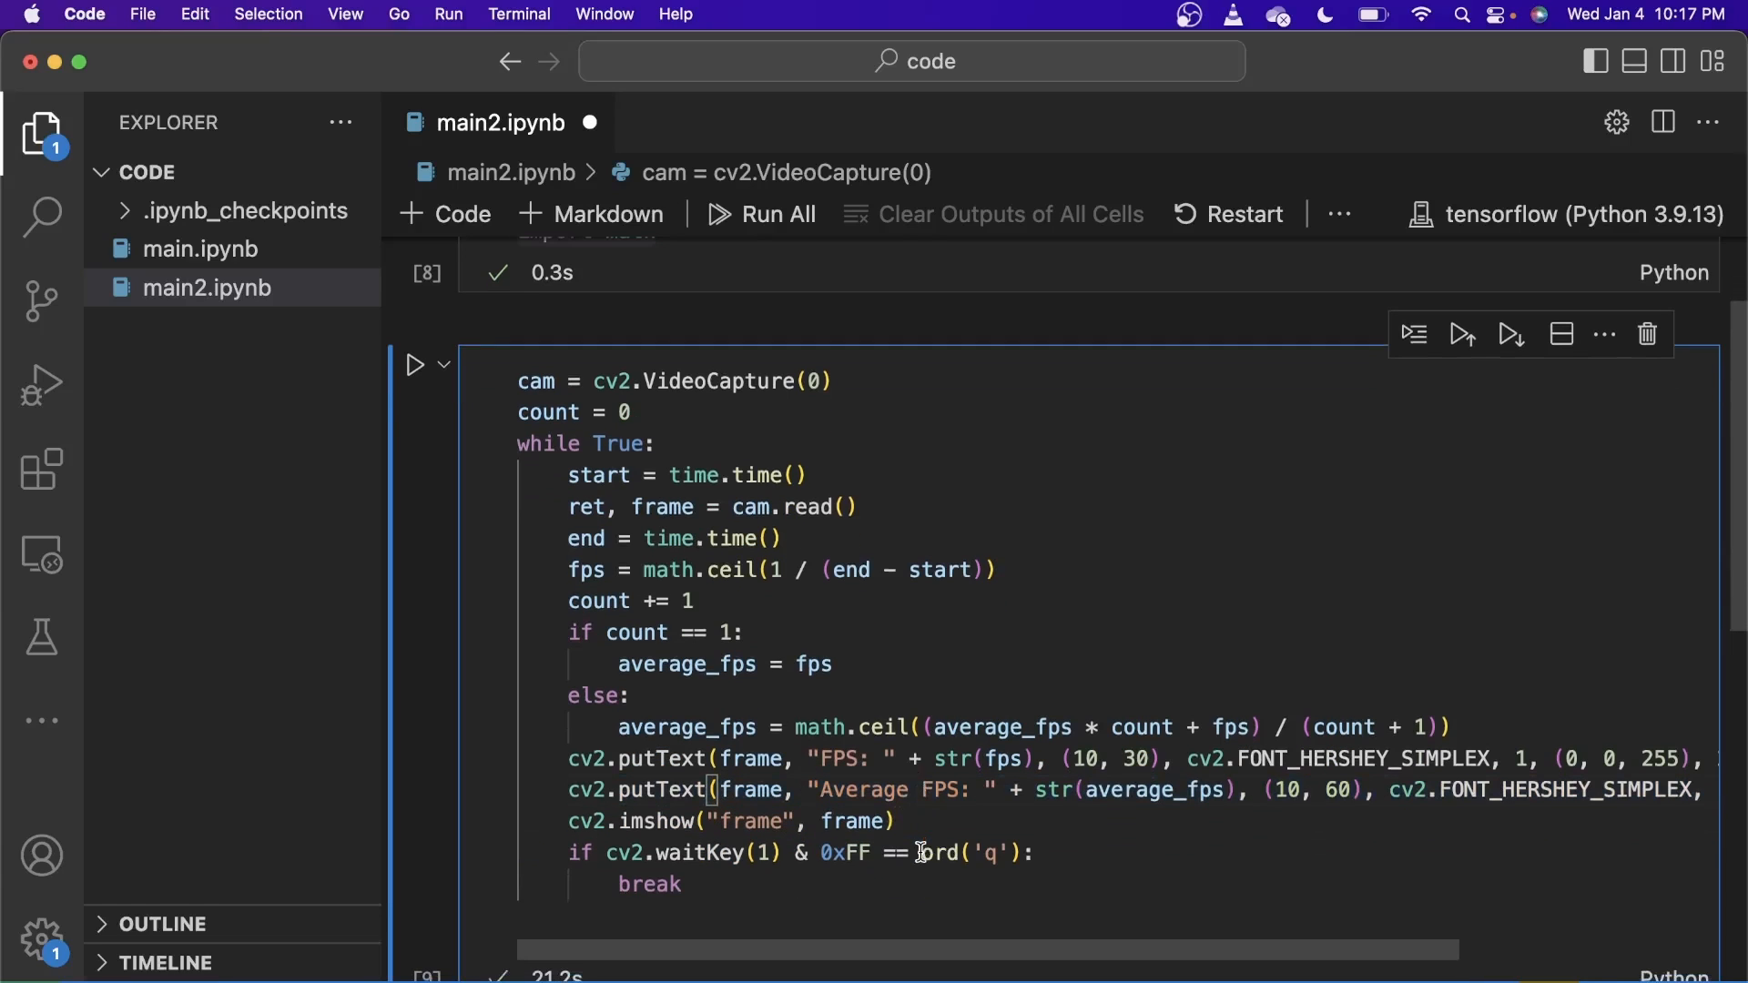
Step: Rerun the loop cell and view the webcam window showing red FPS and Average FPS
scroll("down", 3)
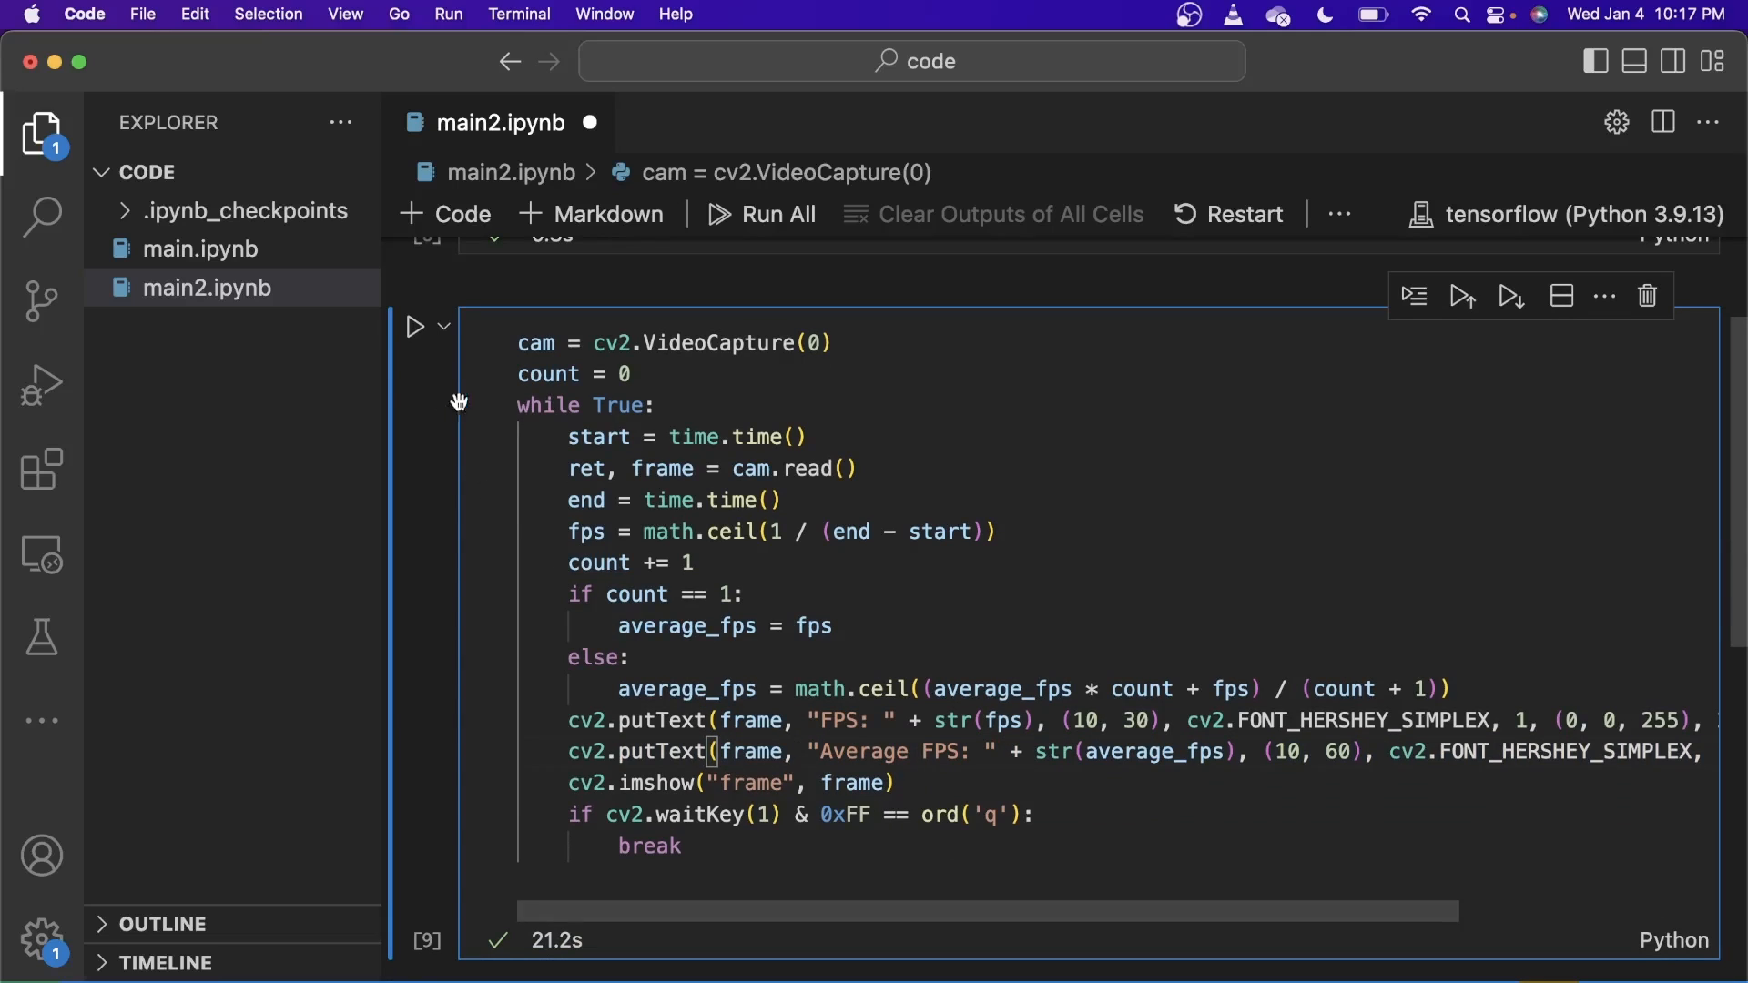
left_click(413, 326)
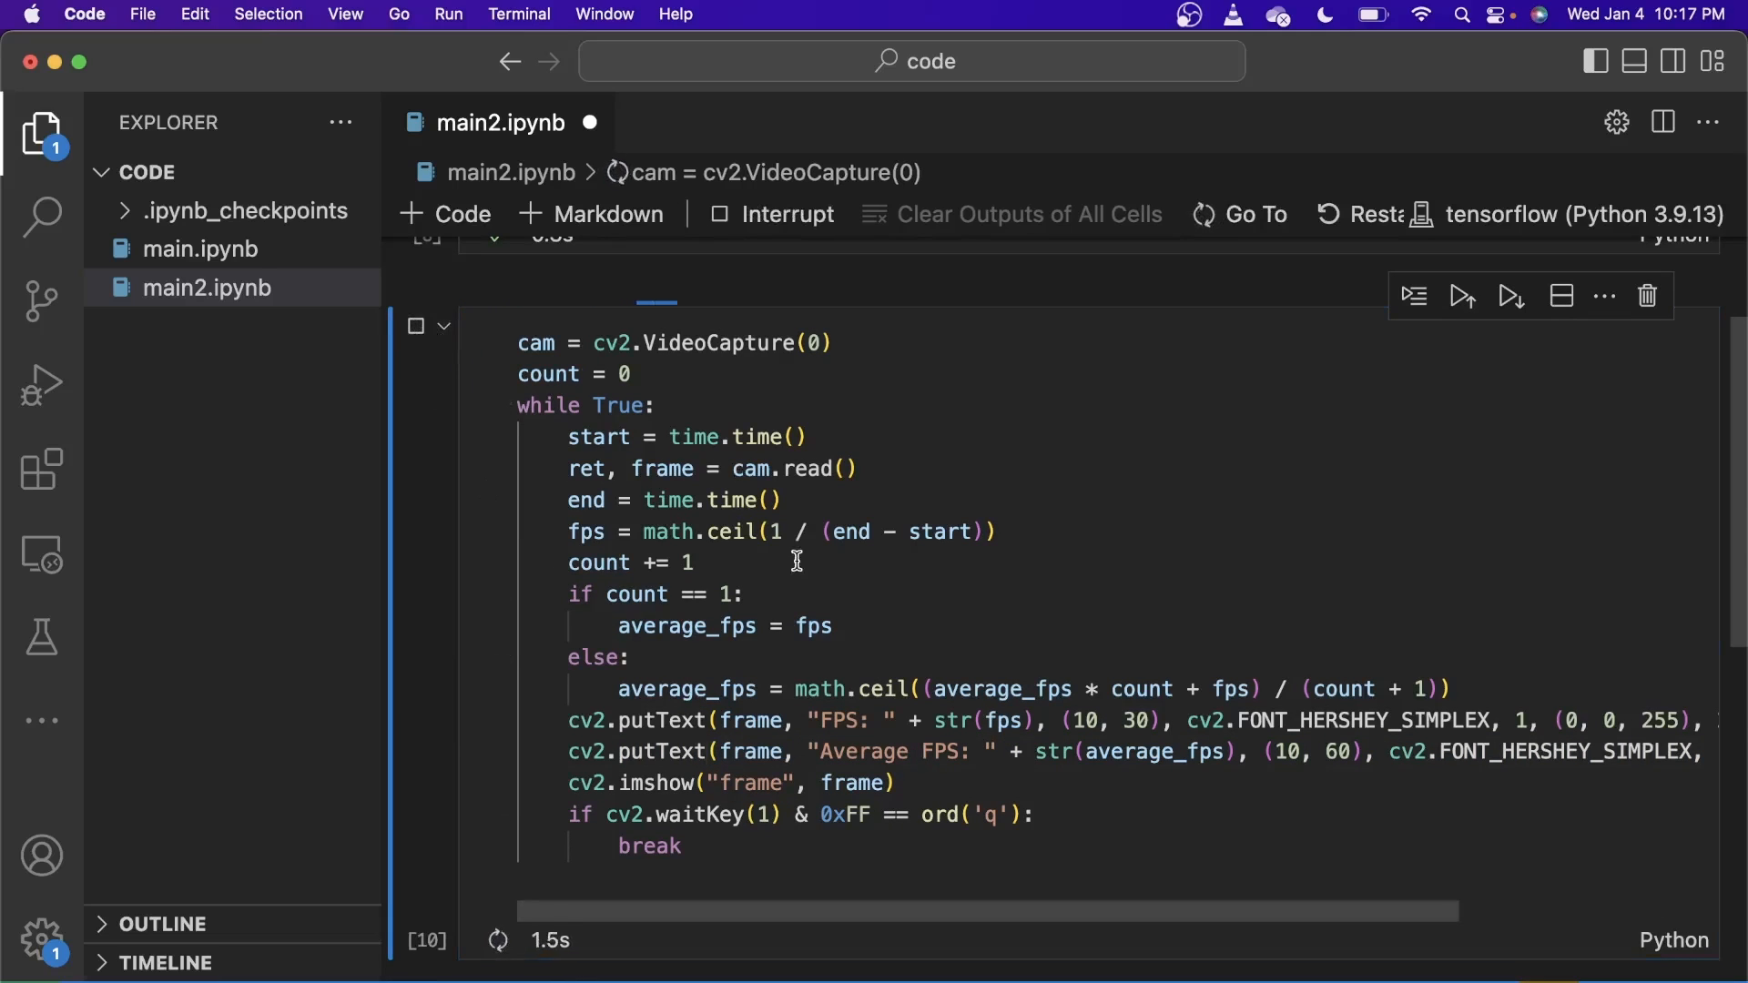
left_click(1463, 295)
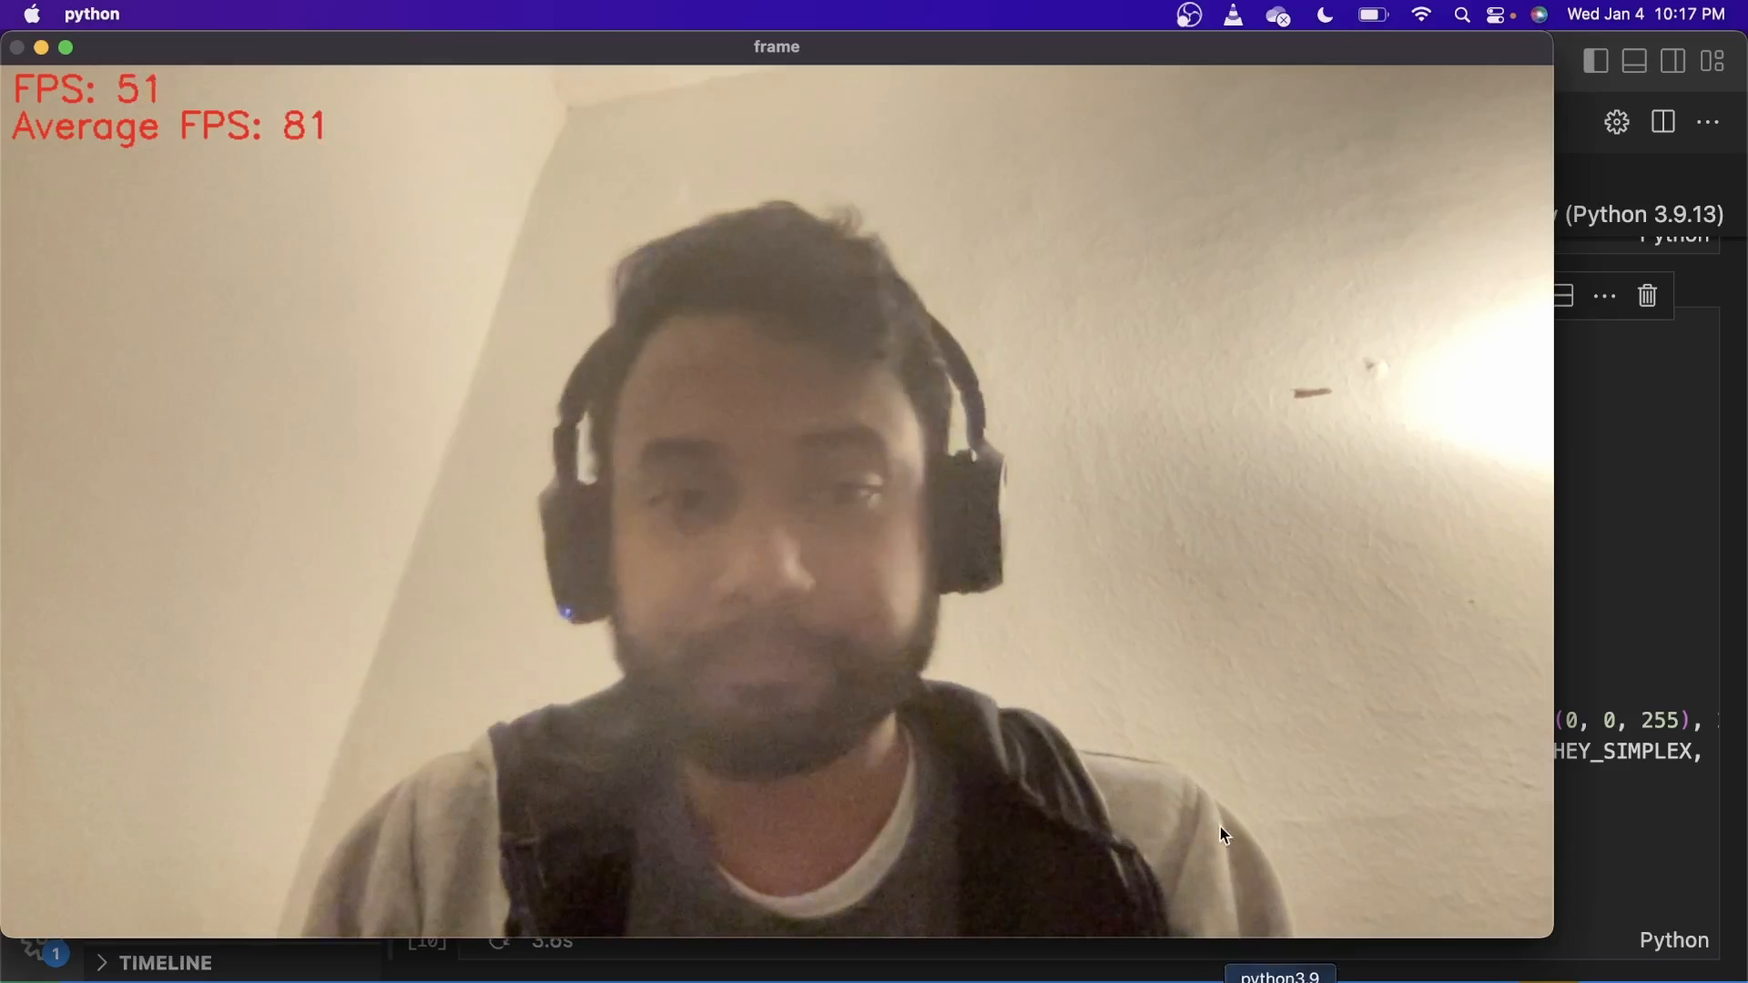